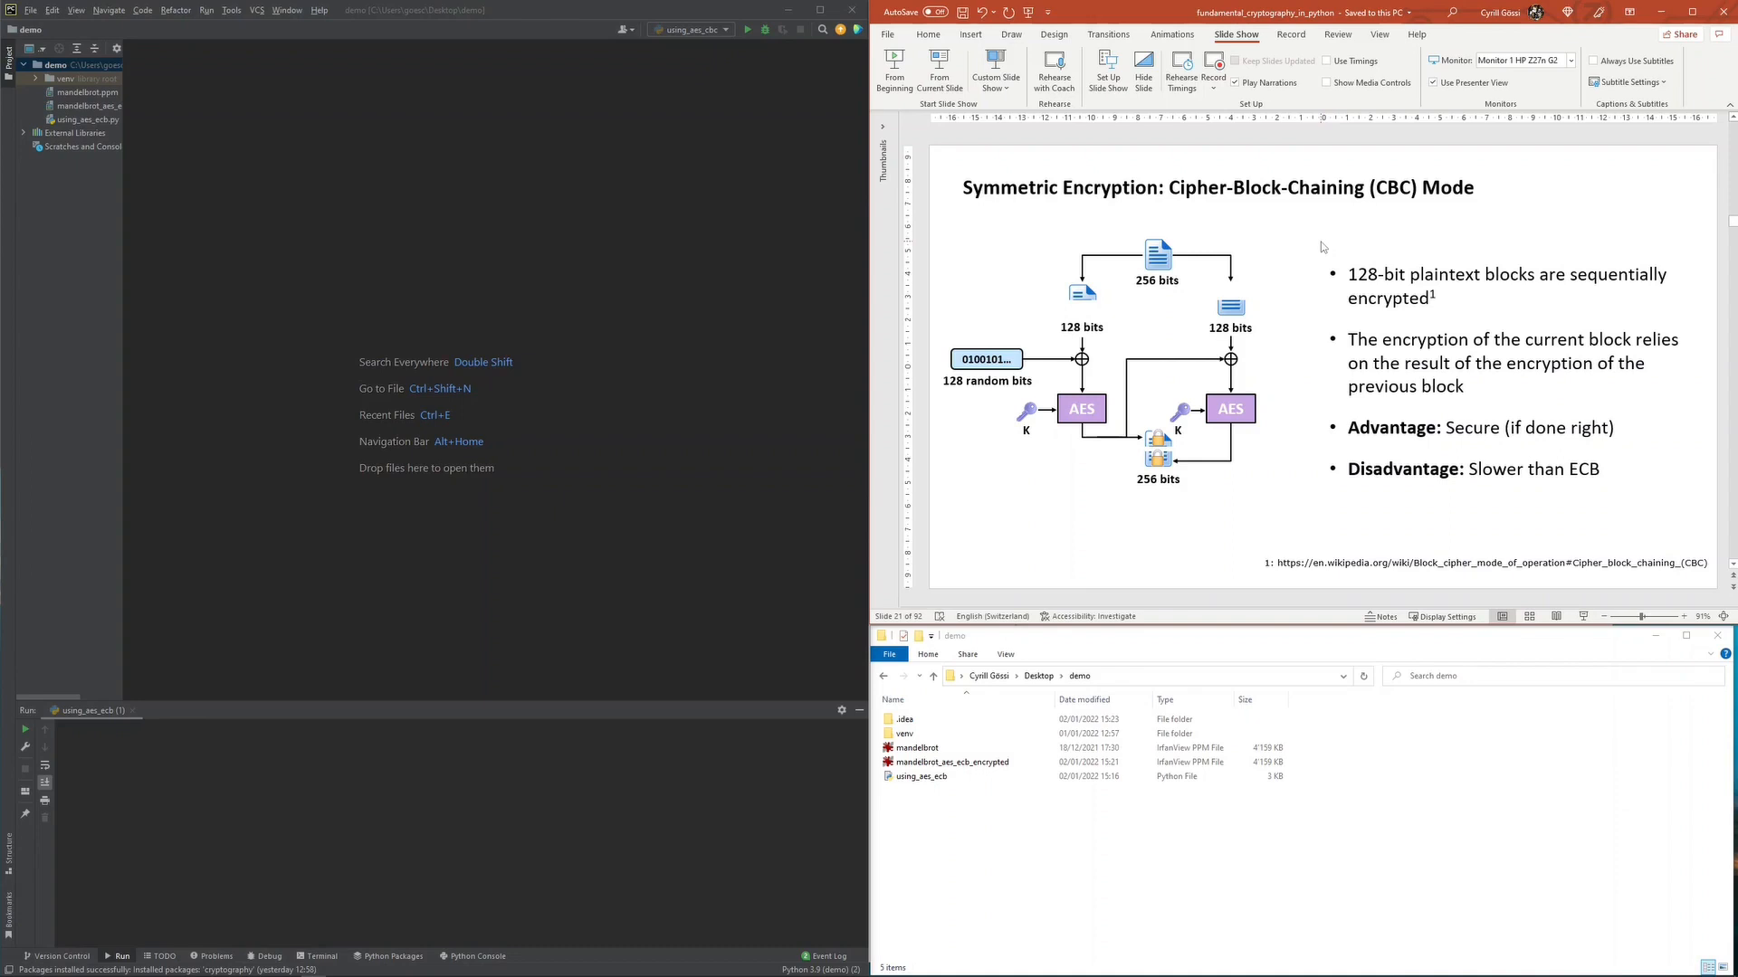
{"action": "mouse_move", "coordinate": [1215, 252]}
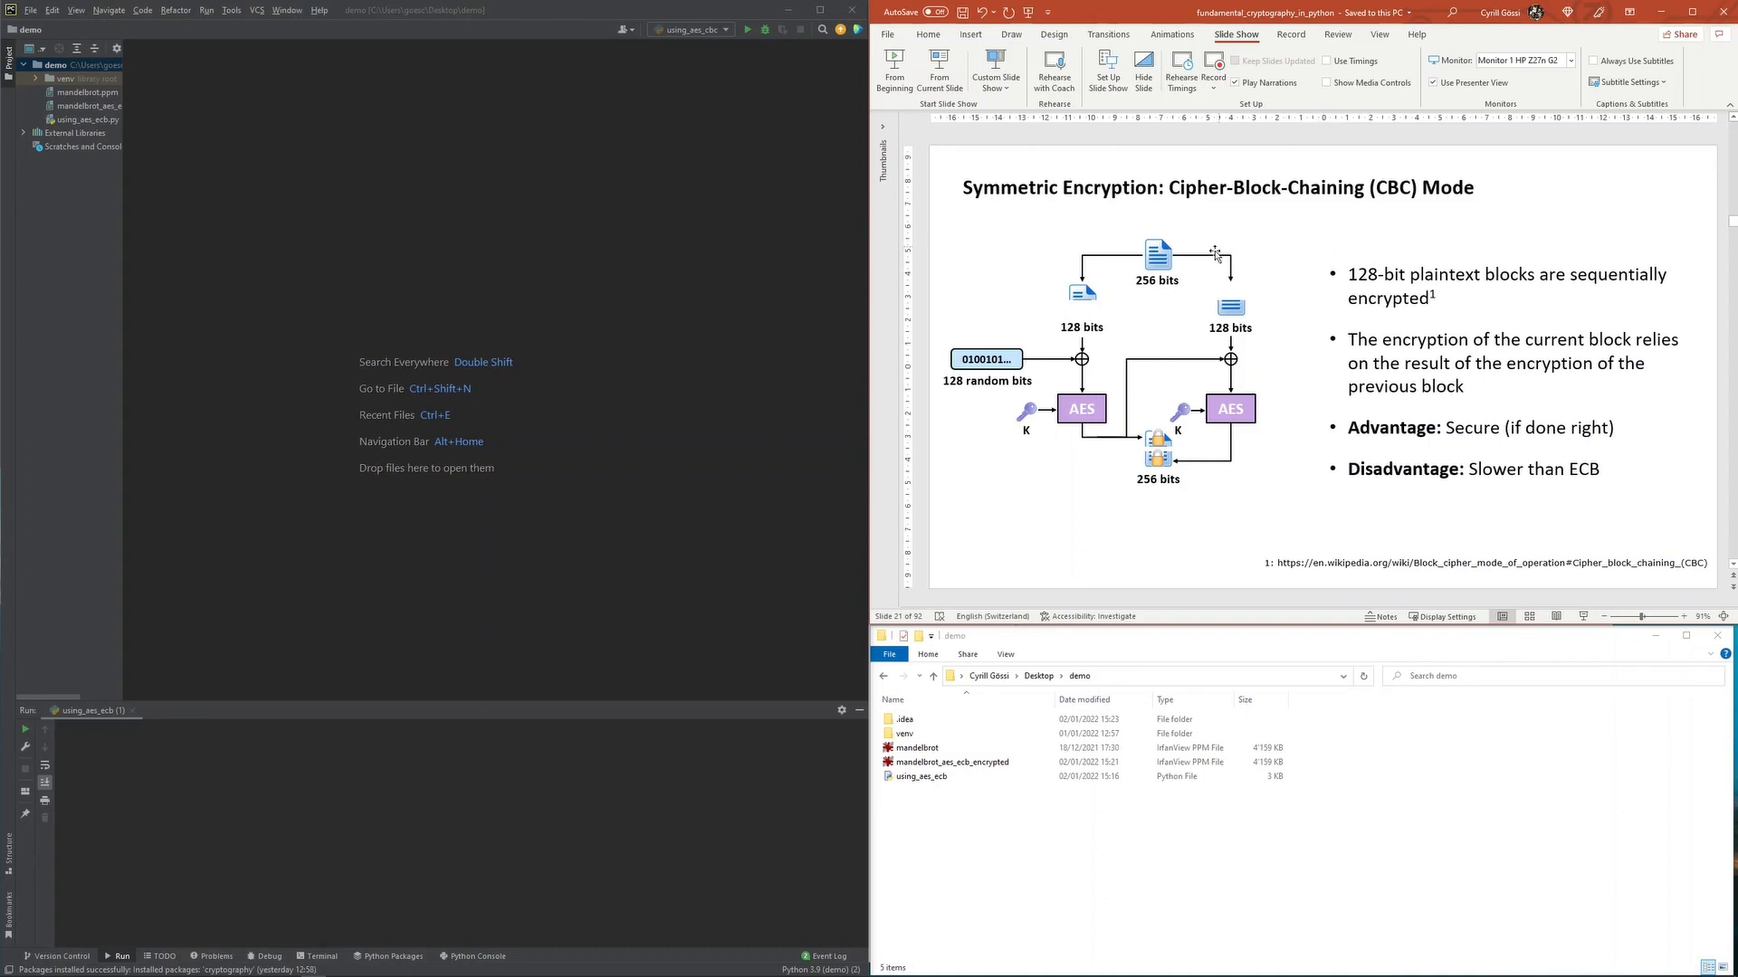
{"action": "mouse_move", "coordinate": [993, 406]}
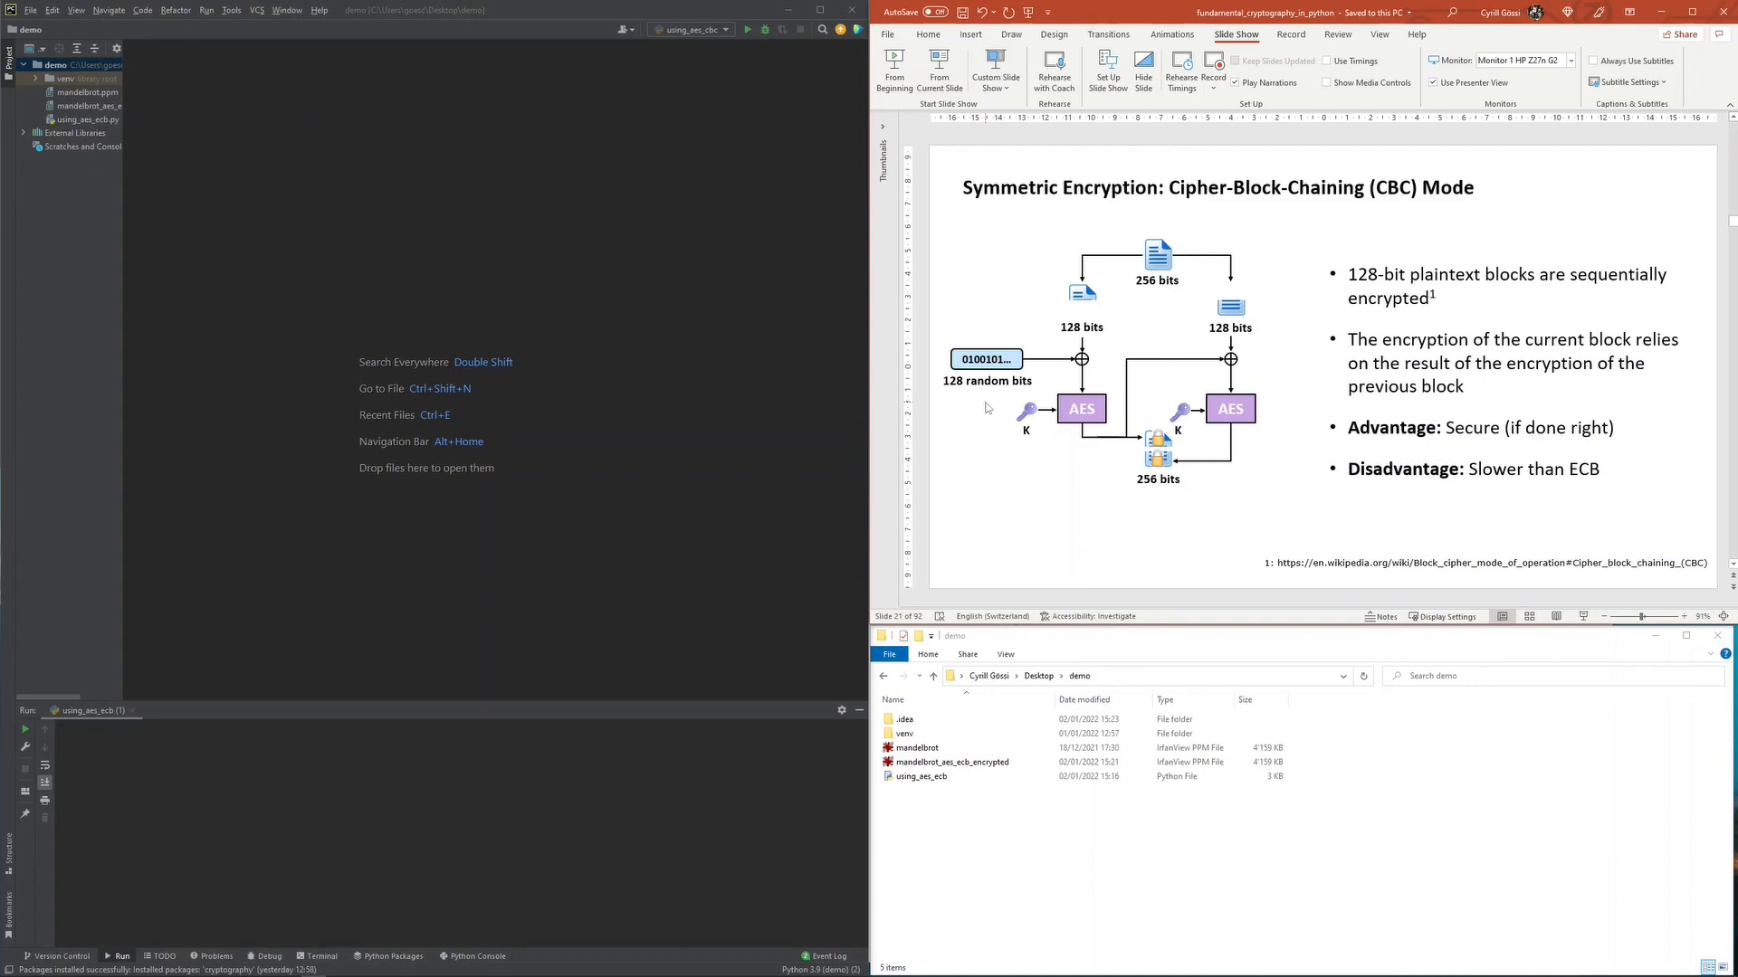
{"action": "mouse_move", "coordinate": [1102, 366]}
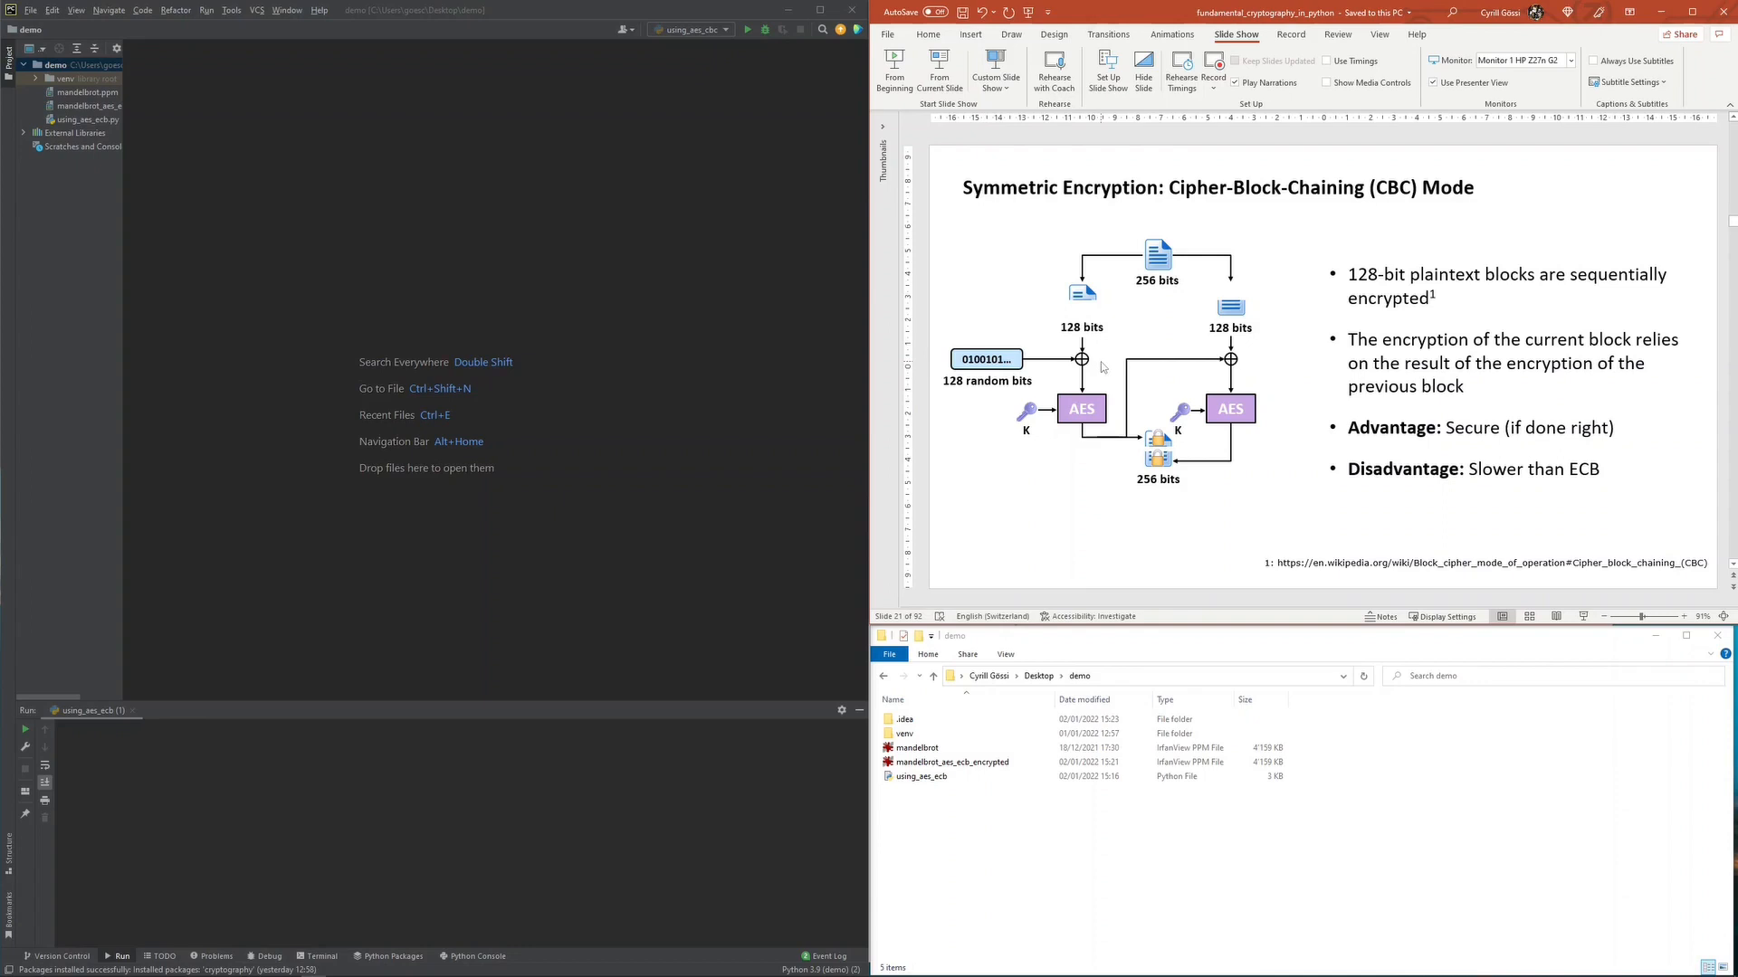
{"action": "mouse_move", "coordinate": [1203, 345]}
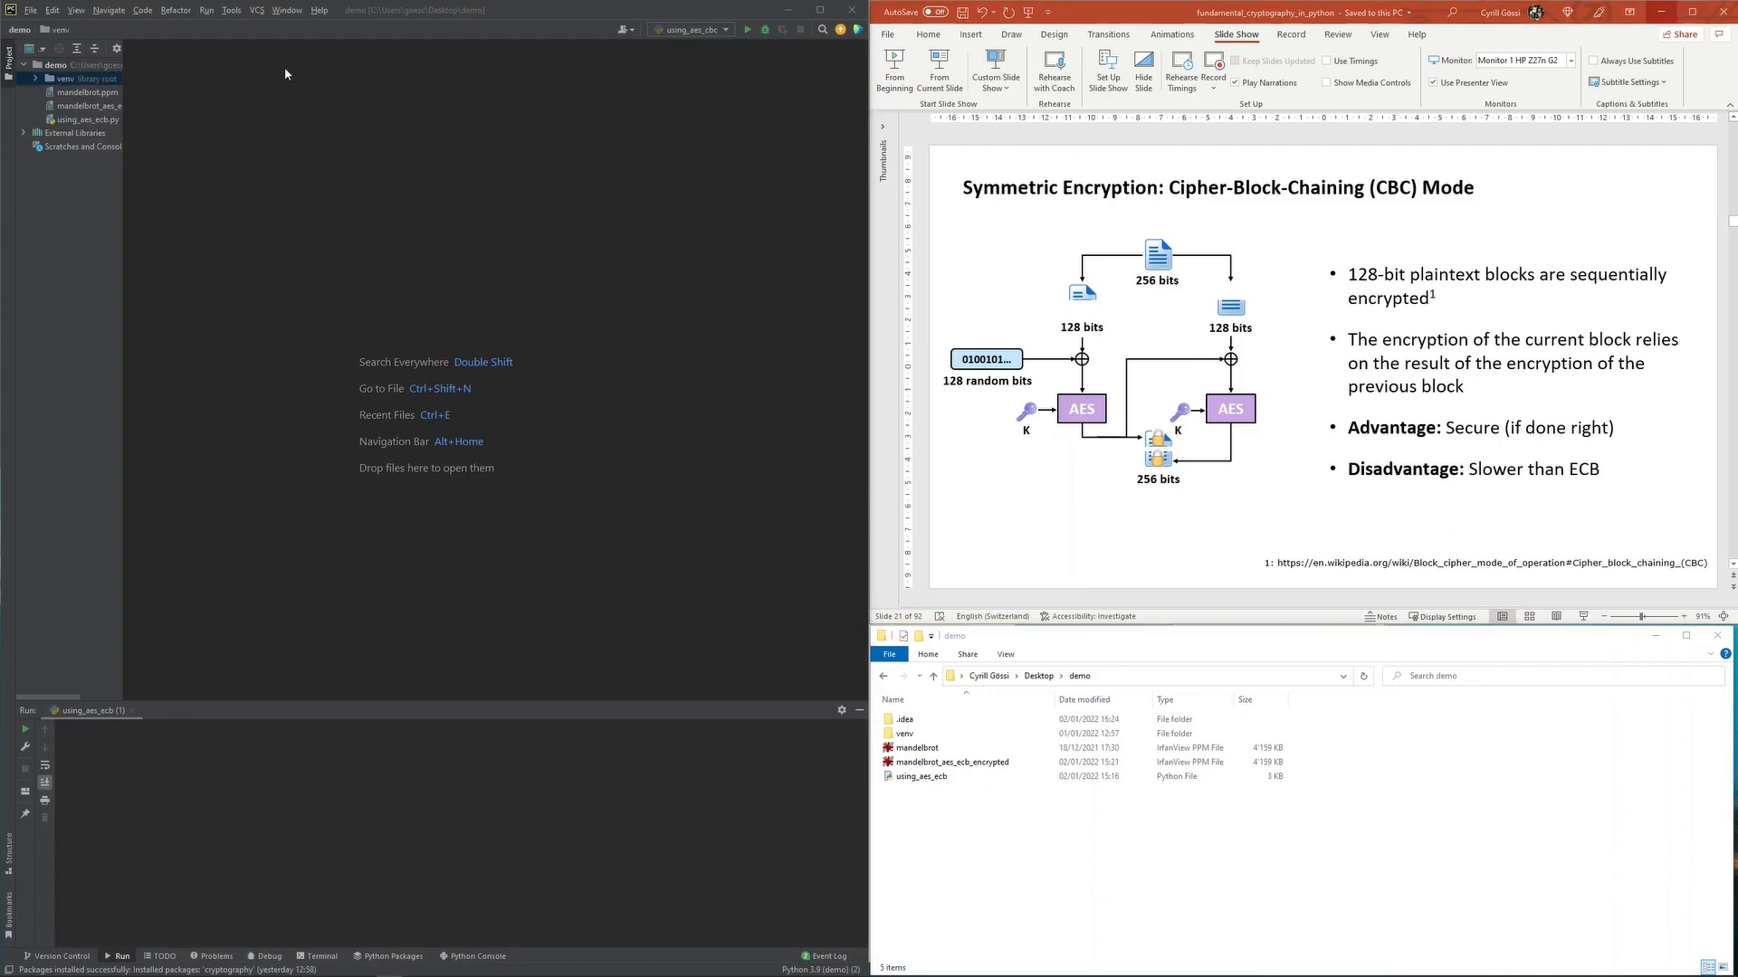
{"action": "mouse_move", "coordinate": [138, 99]}
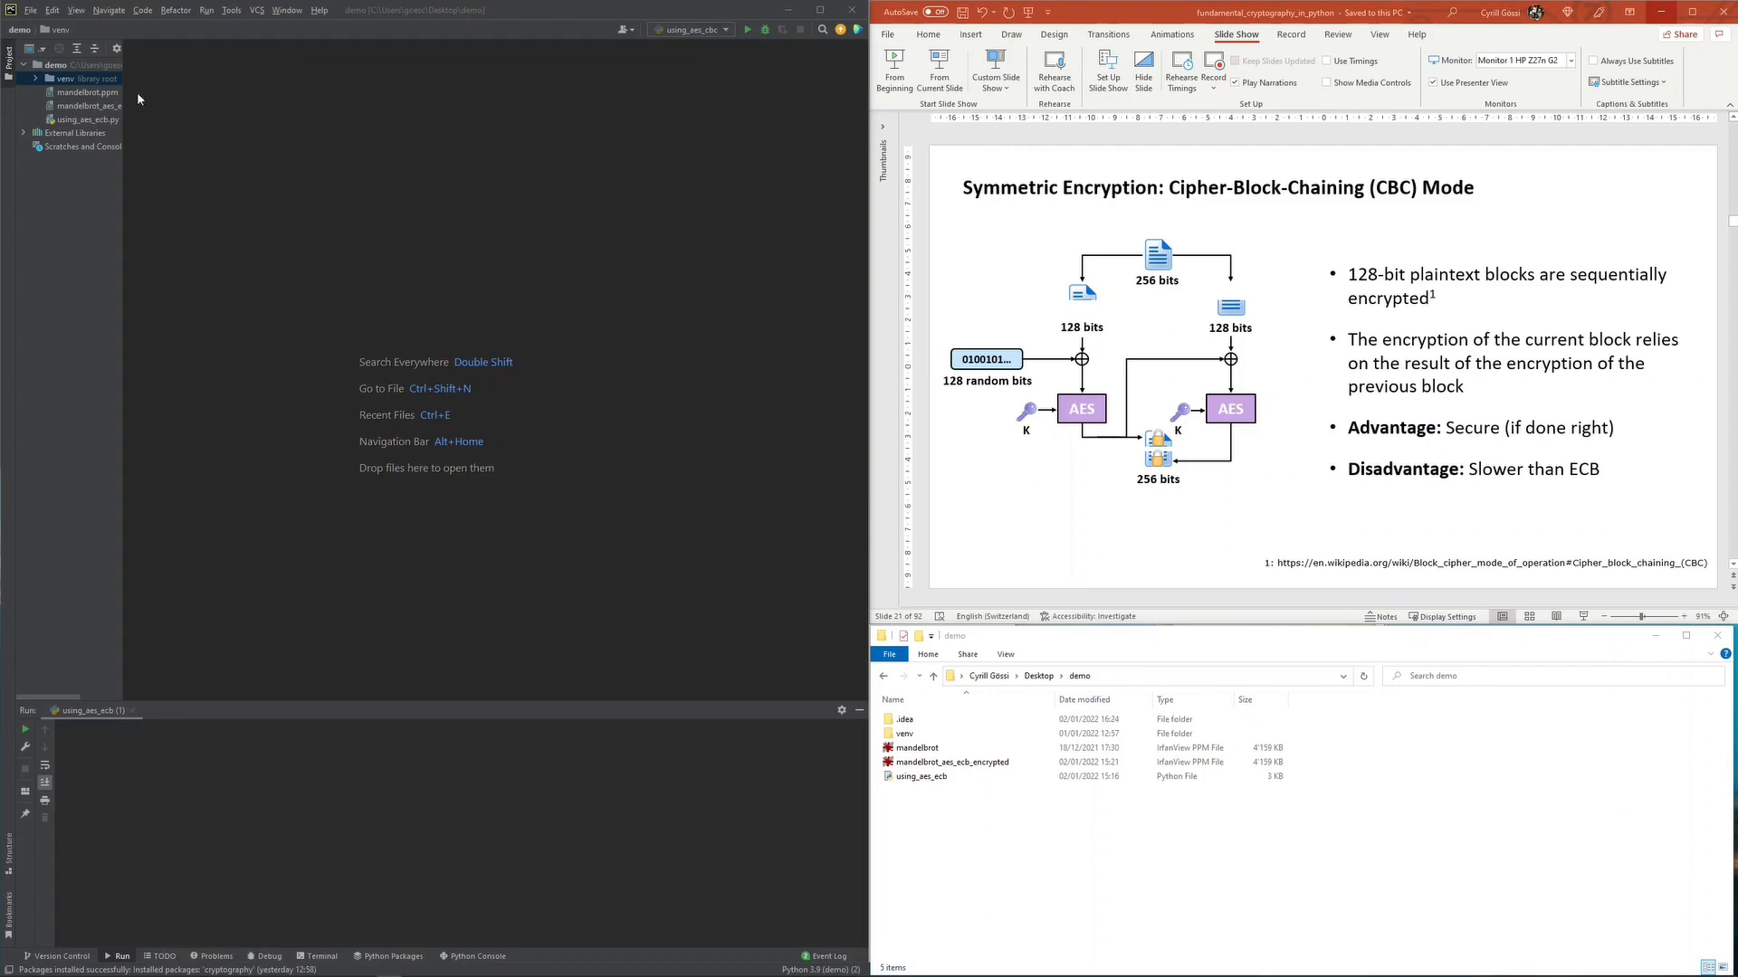
Add a comment '# 128 bit random init... required for CBC mode of op' below the key line
{"action": "left_click", "coordinate": [83, 119]}
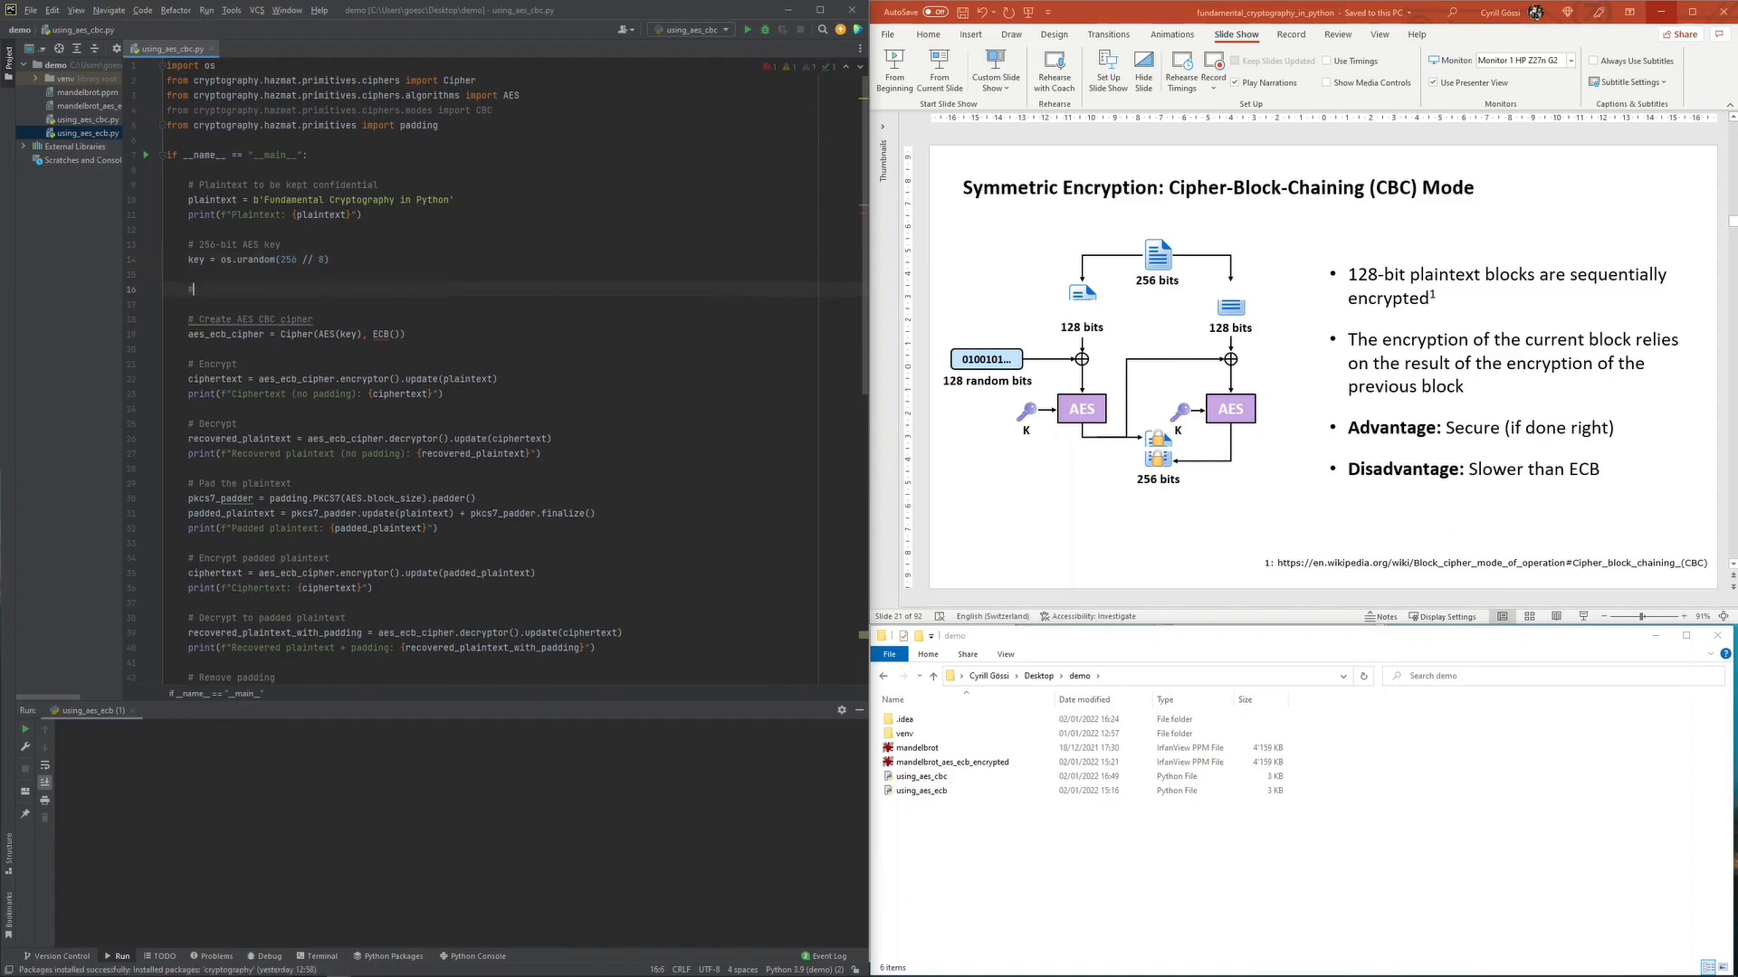
{"action": "type", "text": "# 128 bit"}
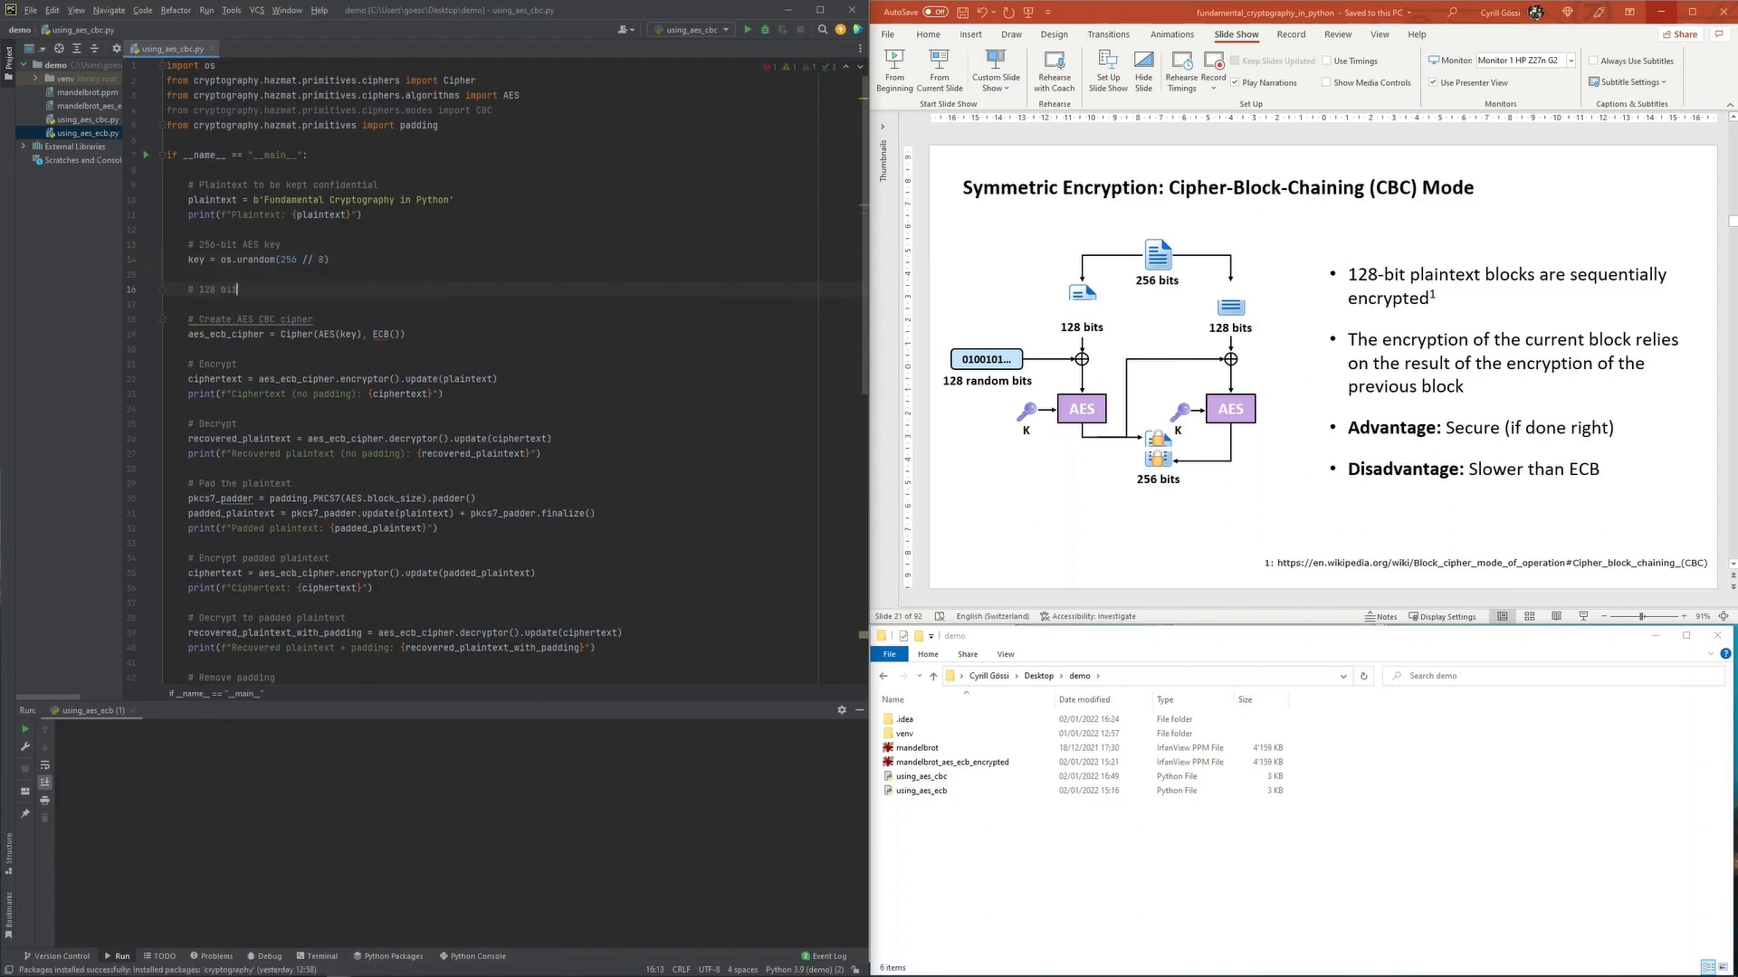
{"action": "type", "text": "random initialization vector (iv"}
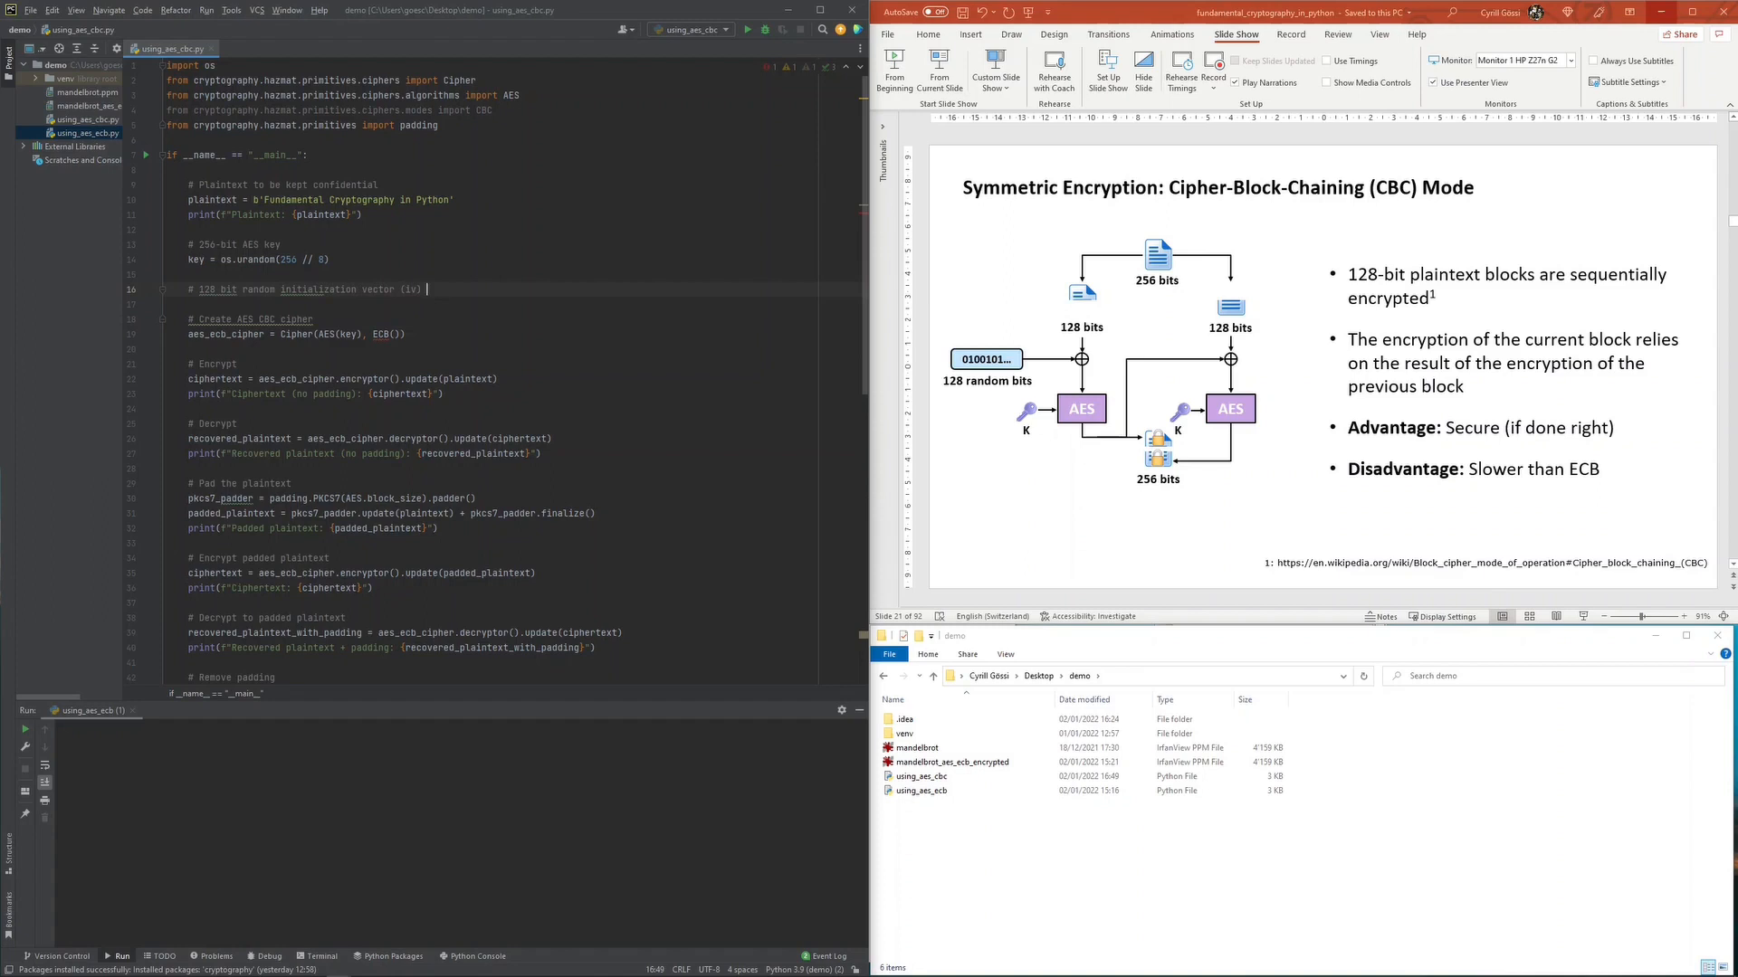
{"action": "type", "text": "required for C"}
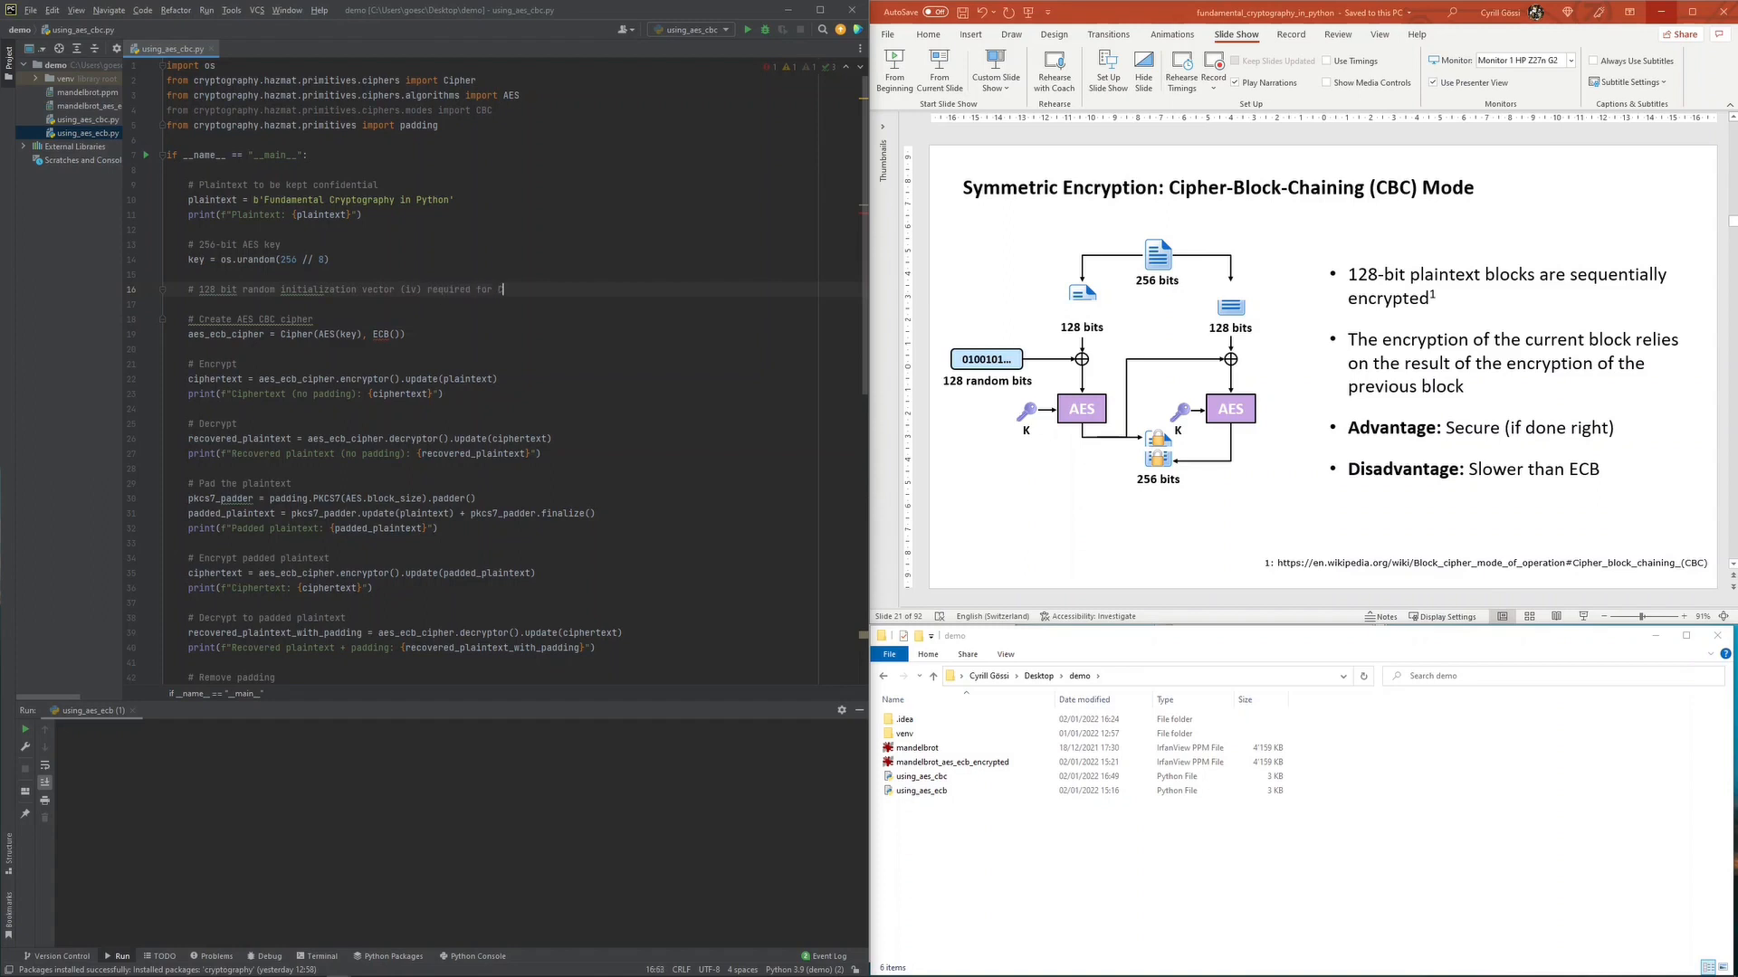
{"action": "type", "text": "CBC mode of operation"}
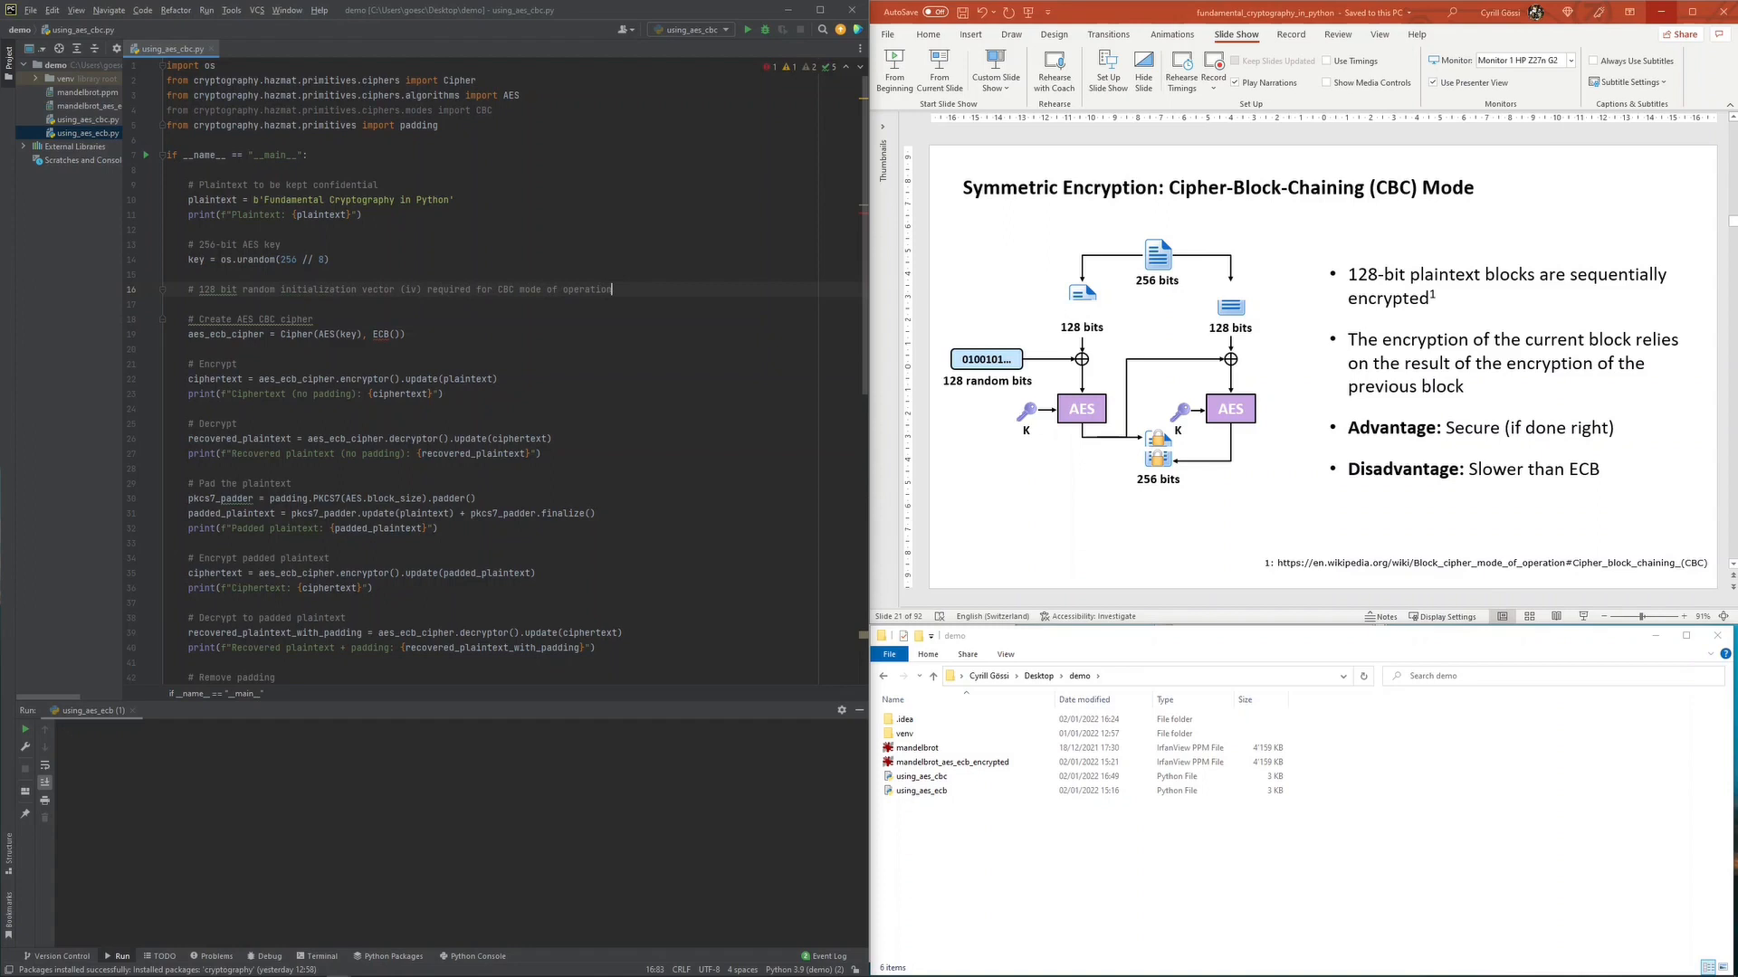
Add iv = os.urandom(128 // 8) and pass iv to CBC mode instead of ECB
{"action": "key", "text": "enter"}
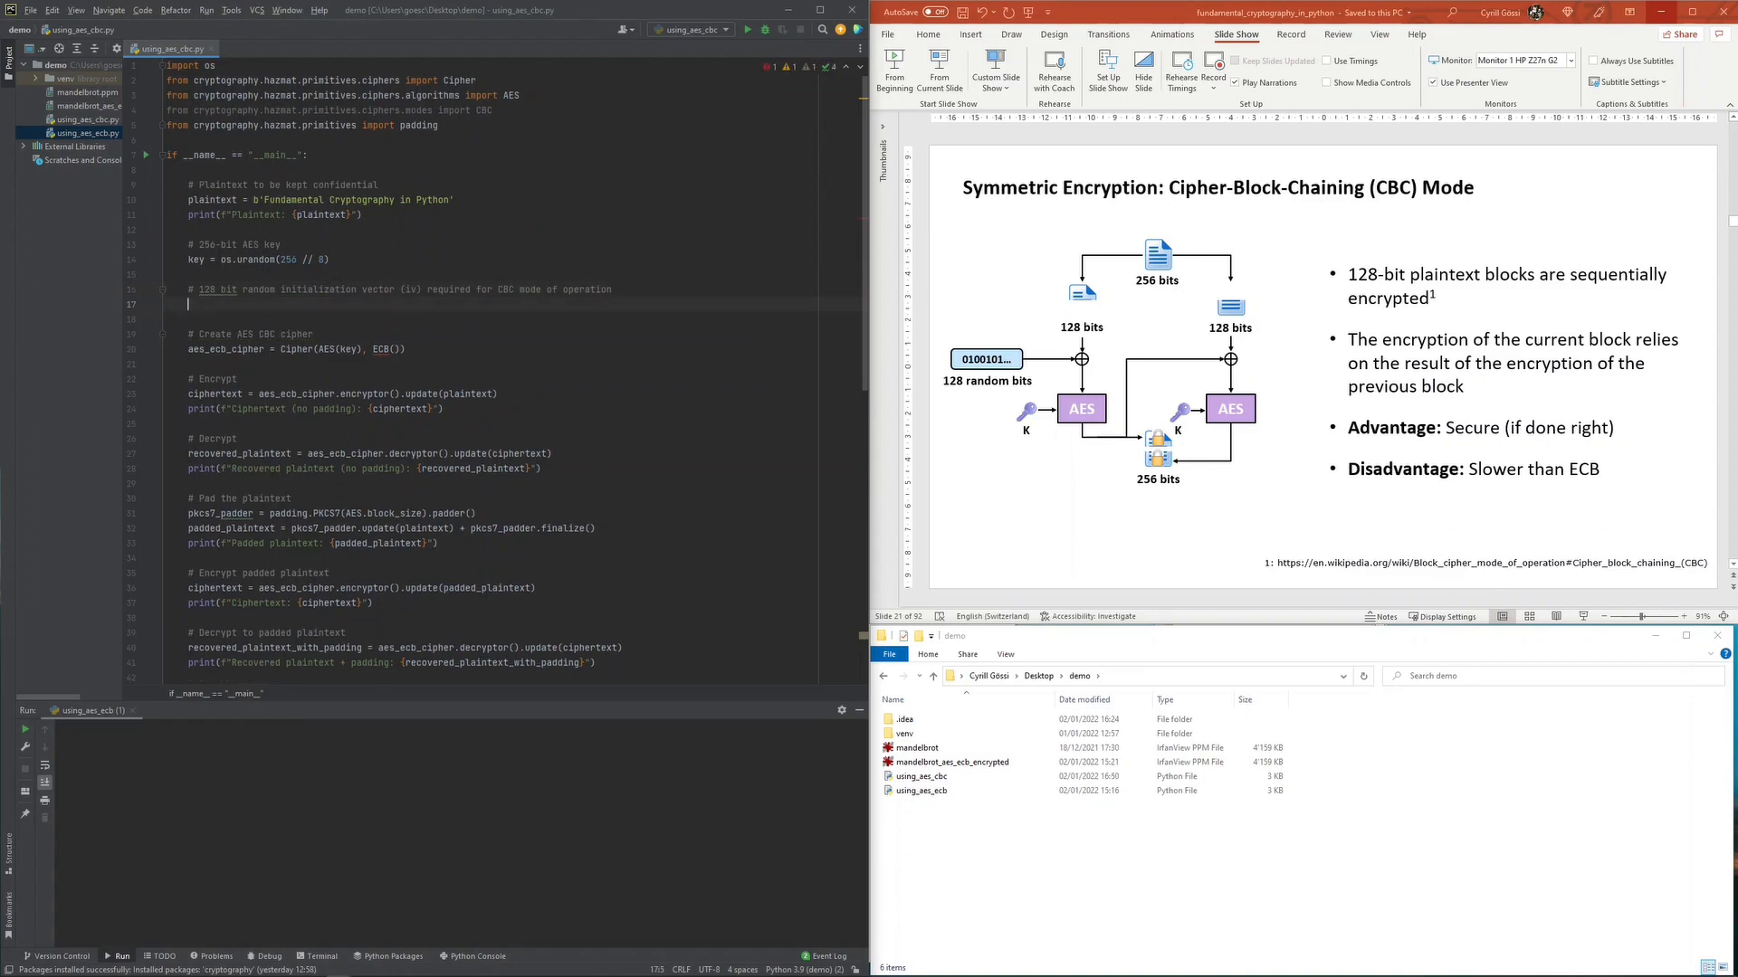
{"action": "type", "text": "iv = os.u"}
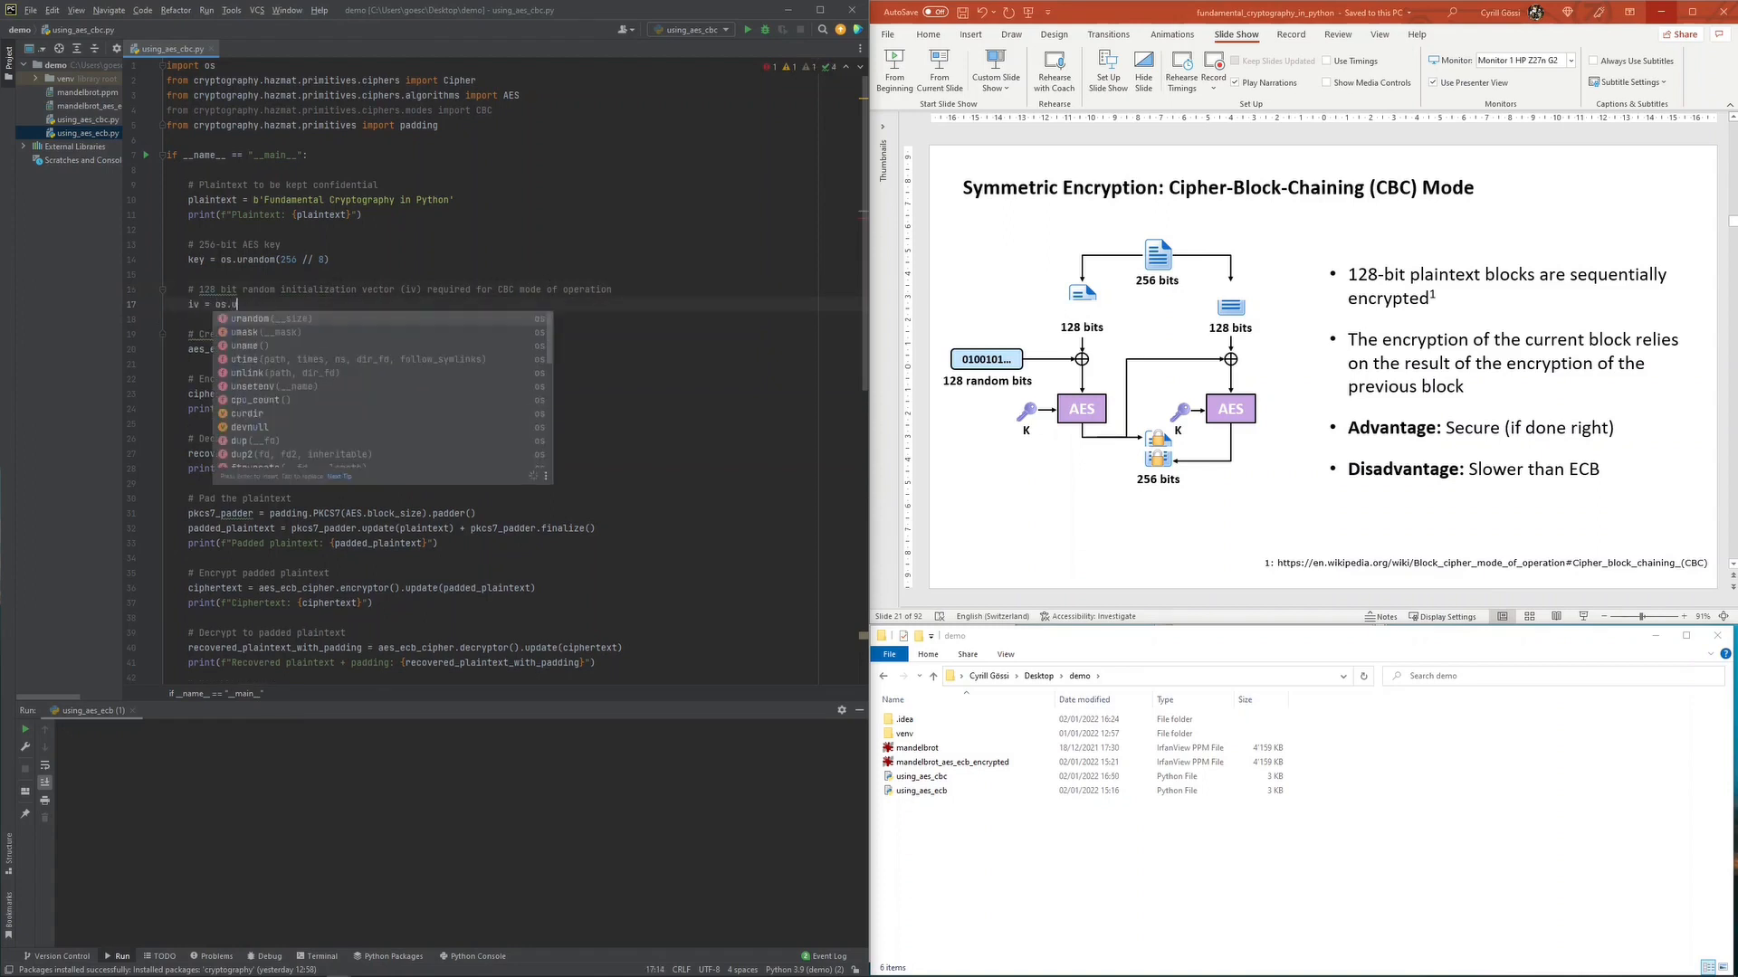
{"action": "type", "text": "random(128 // 8)"}
{"action": "left_click", "coordinate": [378, 349]}
{"action": "type", "text": "C"}
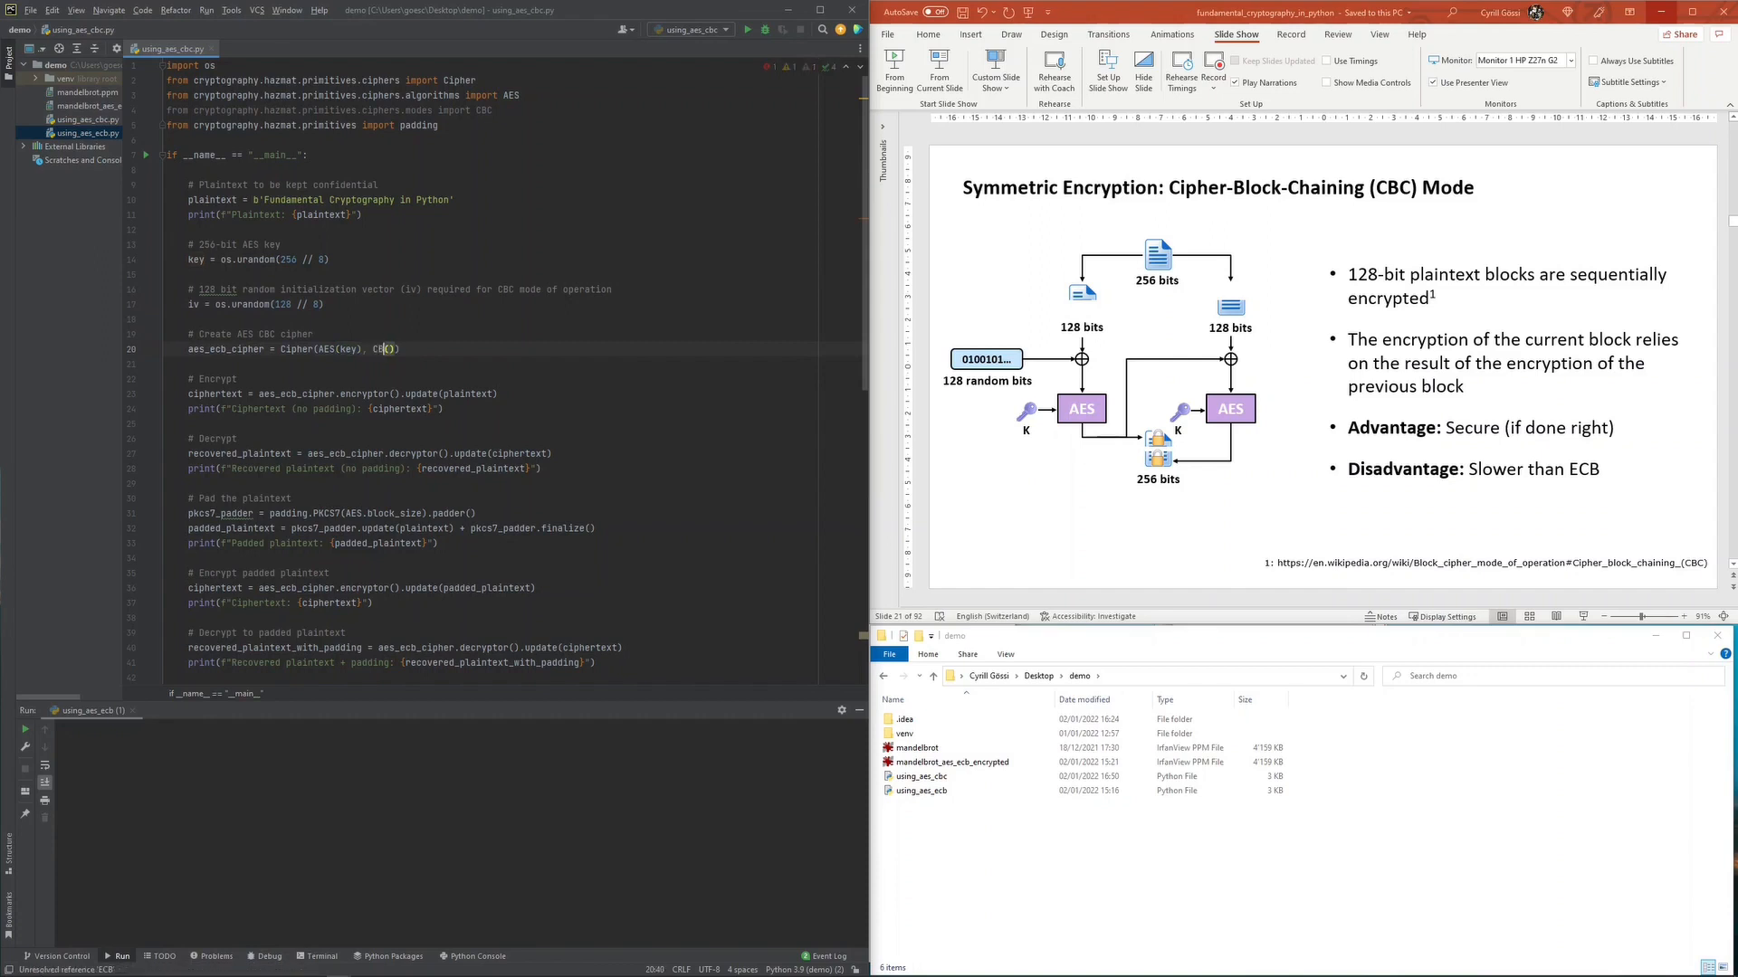
{"action": "type", "text": "iv"}
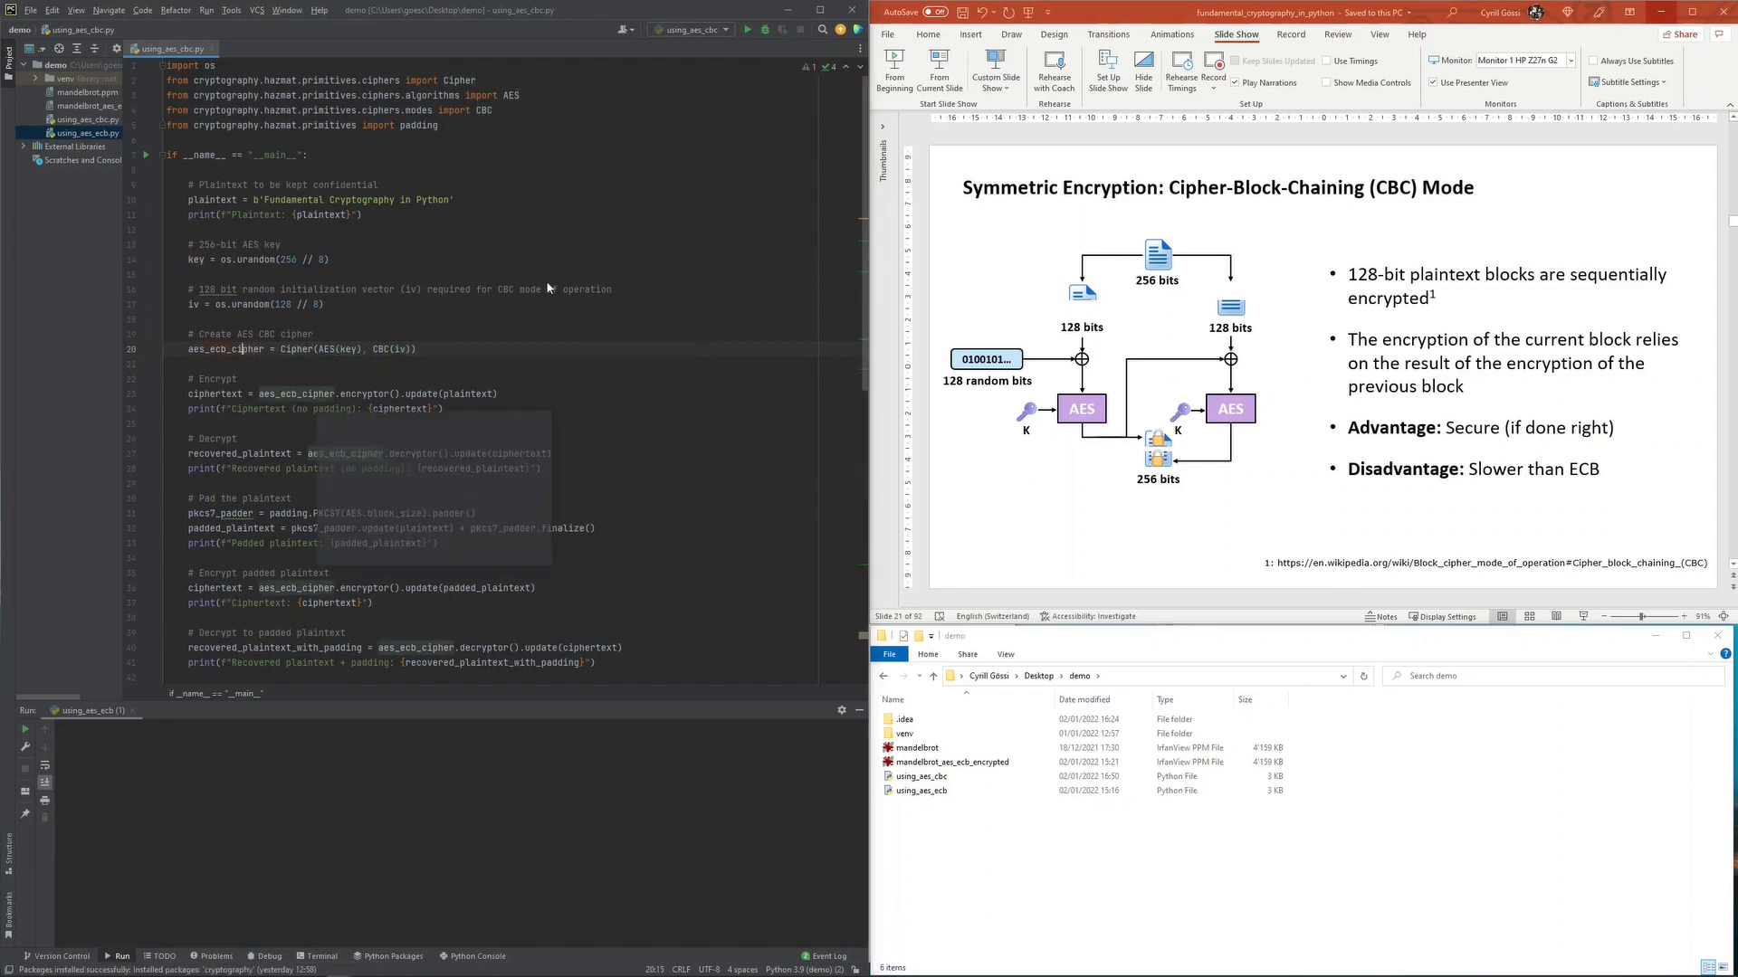
{"action": "key", "text": "shift+f6"}
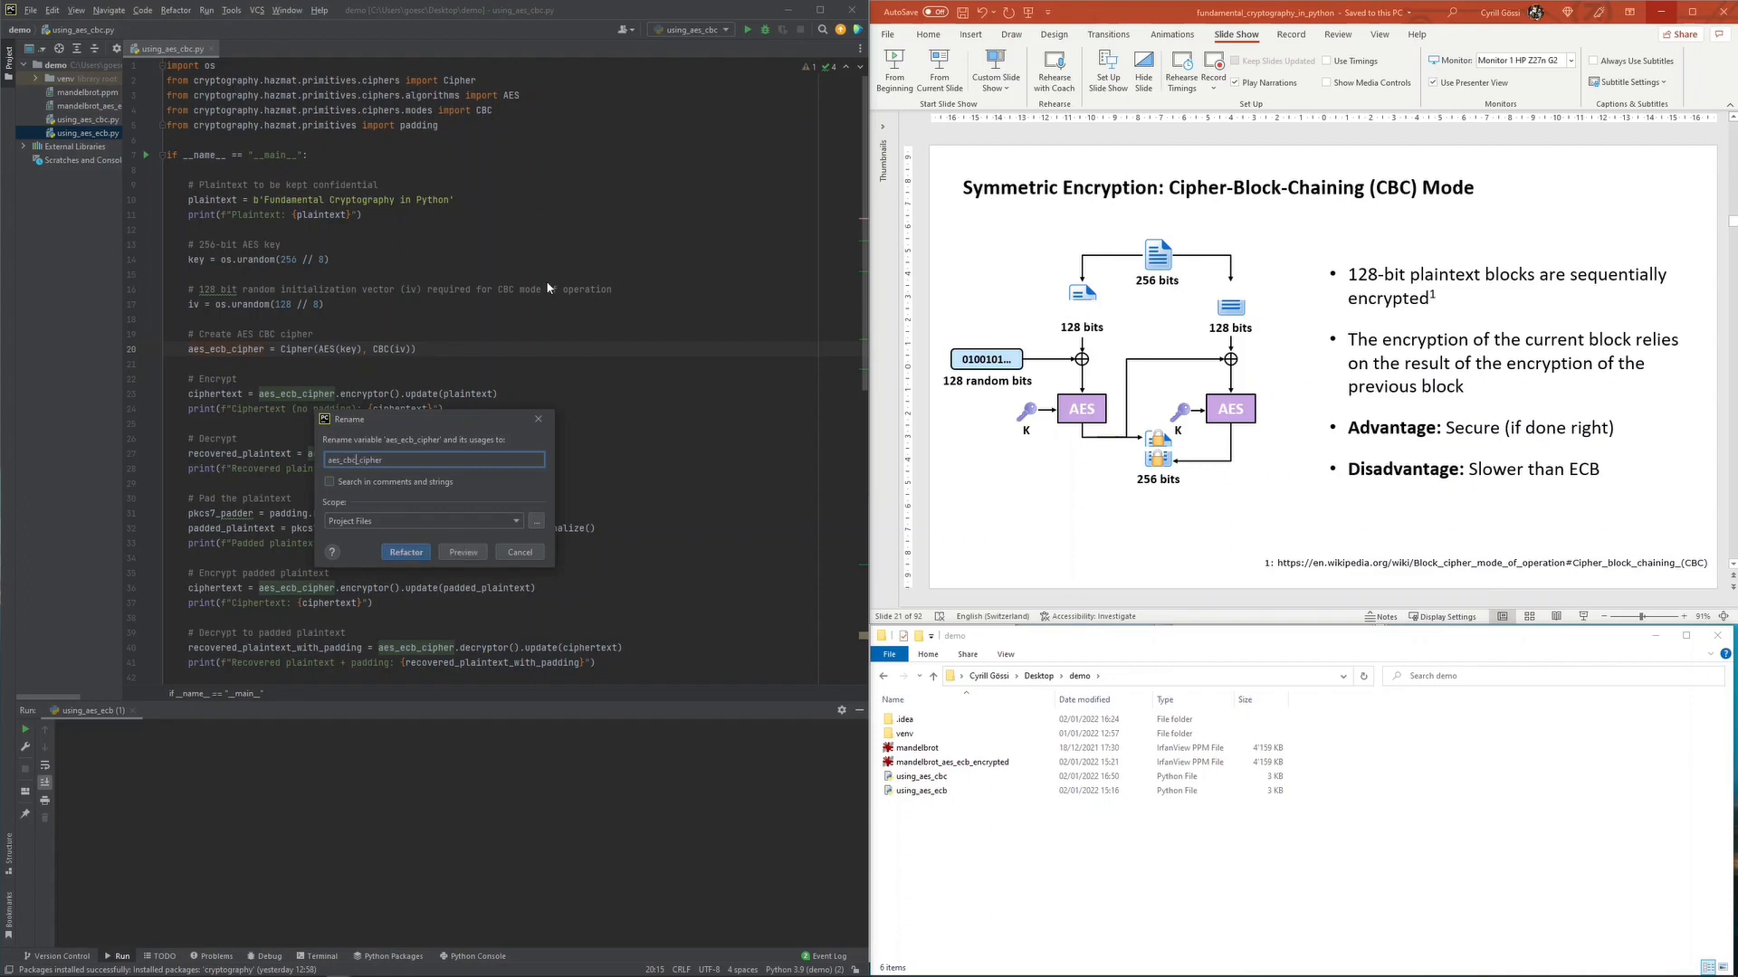
Confirm the rename to aes_cbc_cipher and scroll down to the image-saving code
{"action": "left_click", "coordinate": [532, 521]}
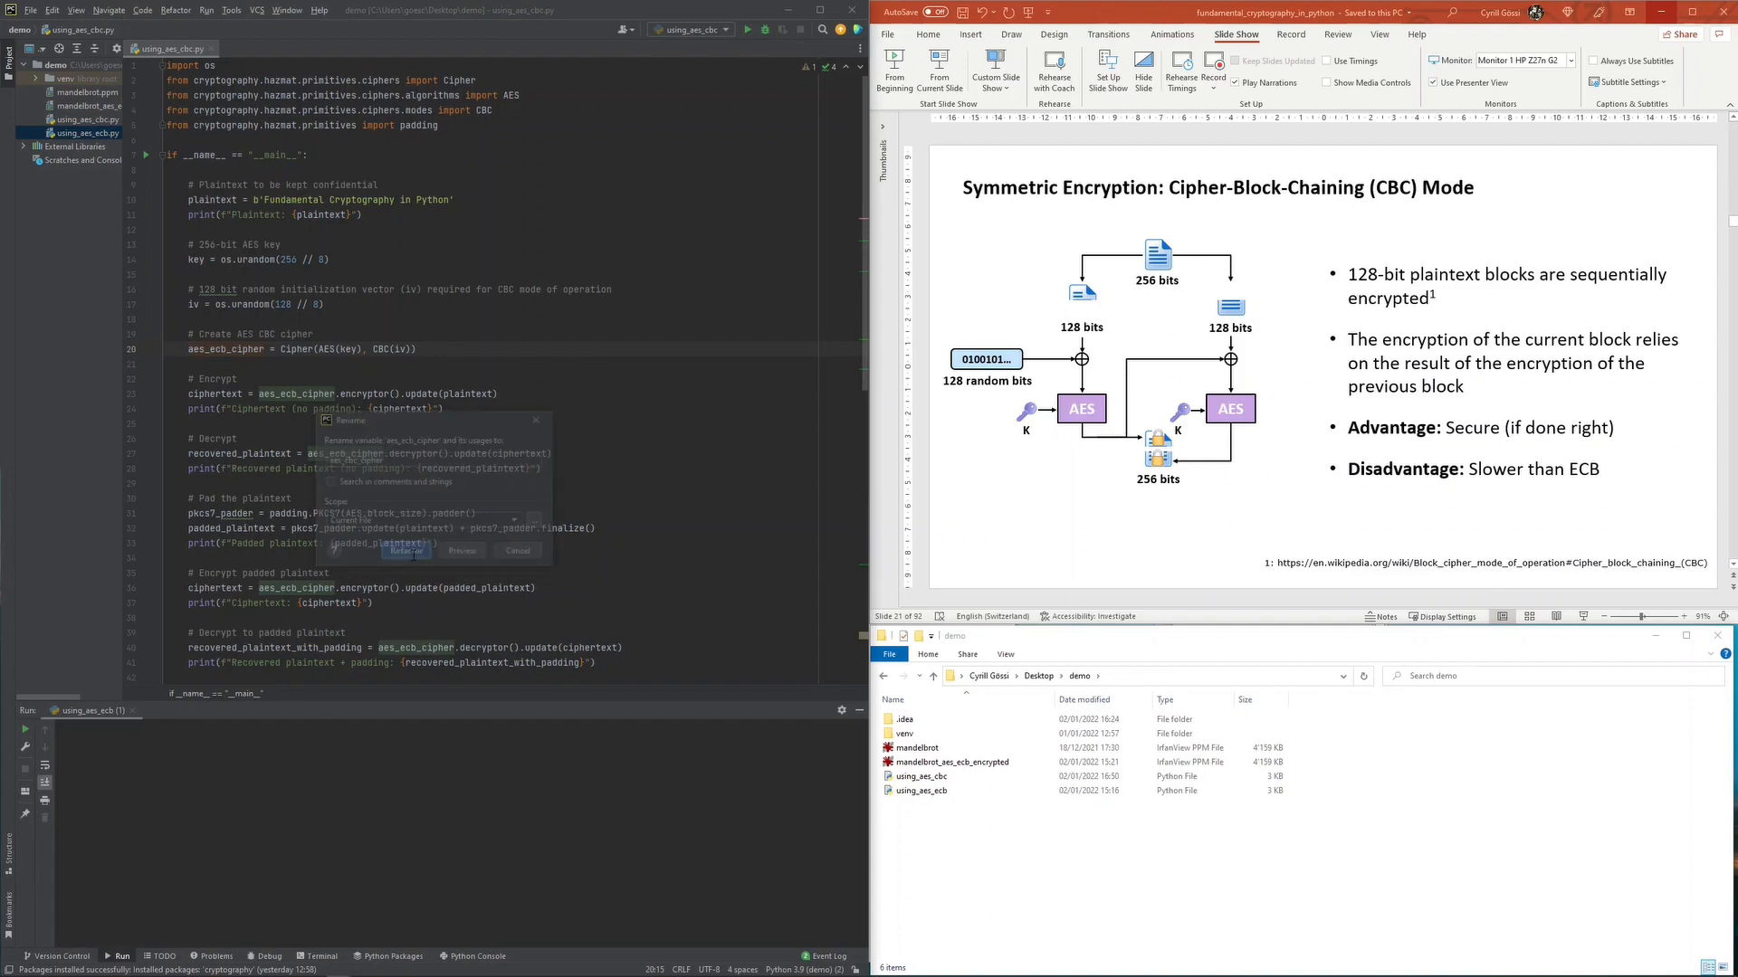
{"action": "left_click", "coordinate": [407, 551]}
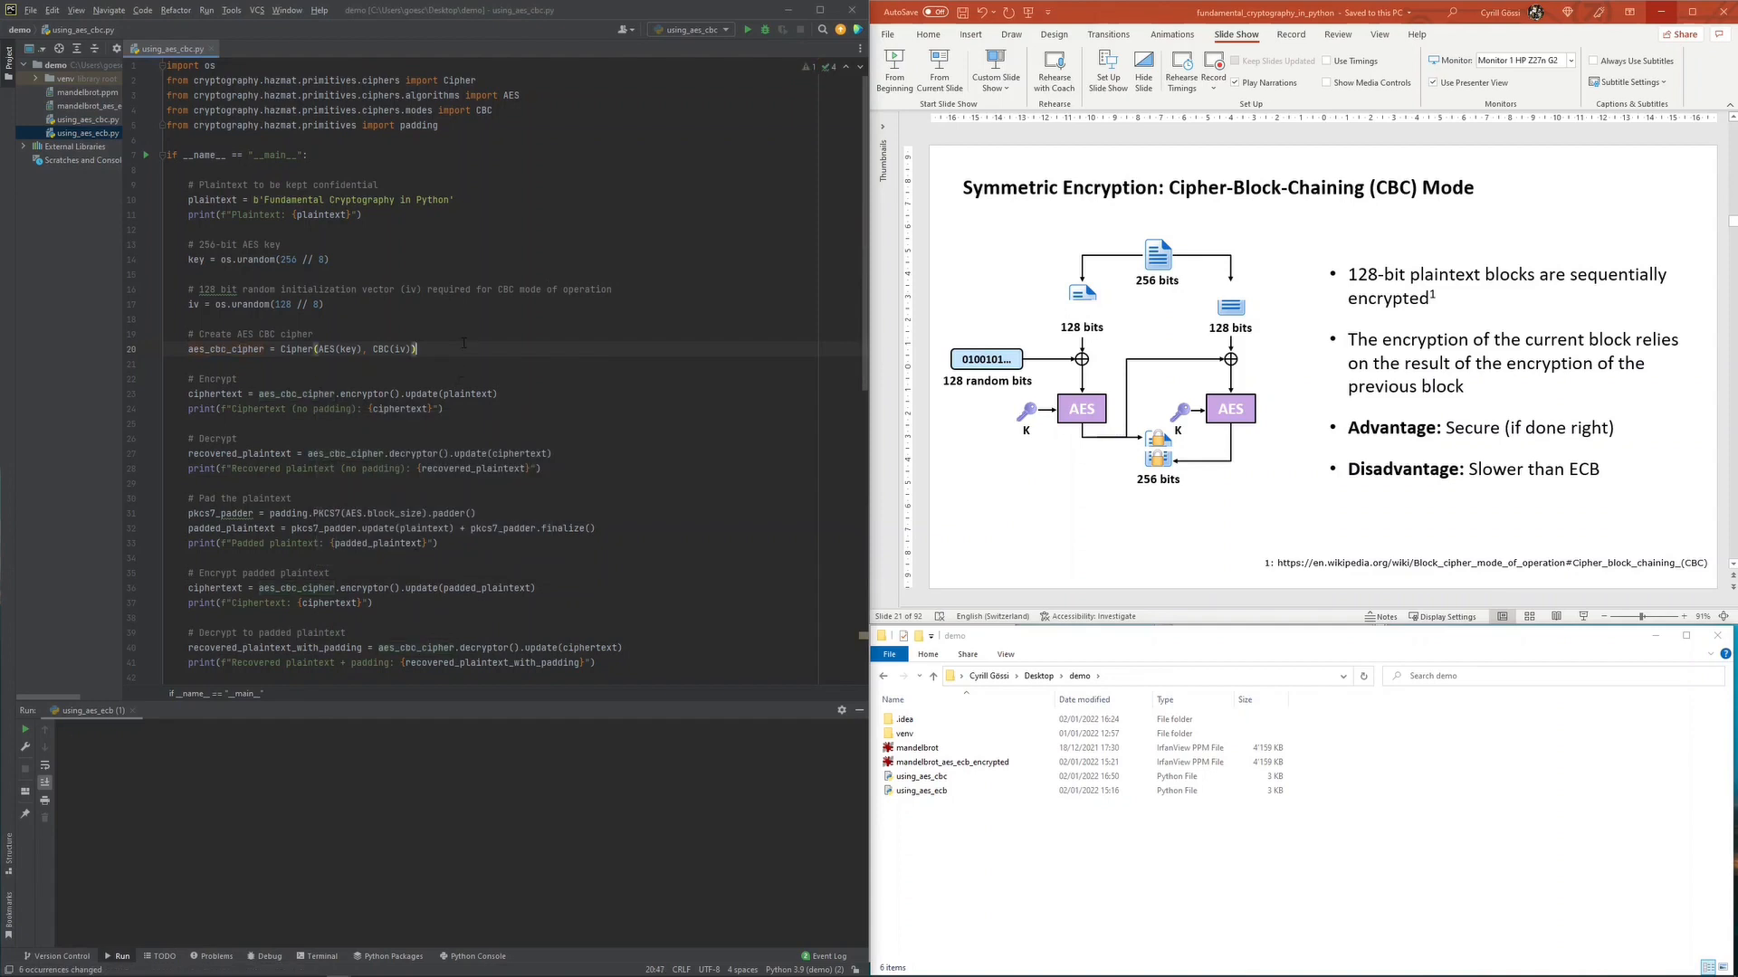
{"action": "scroll", "scroll_direction": "down", "scroll_amount": 3}
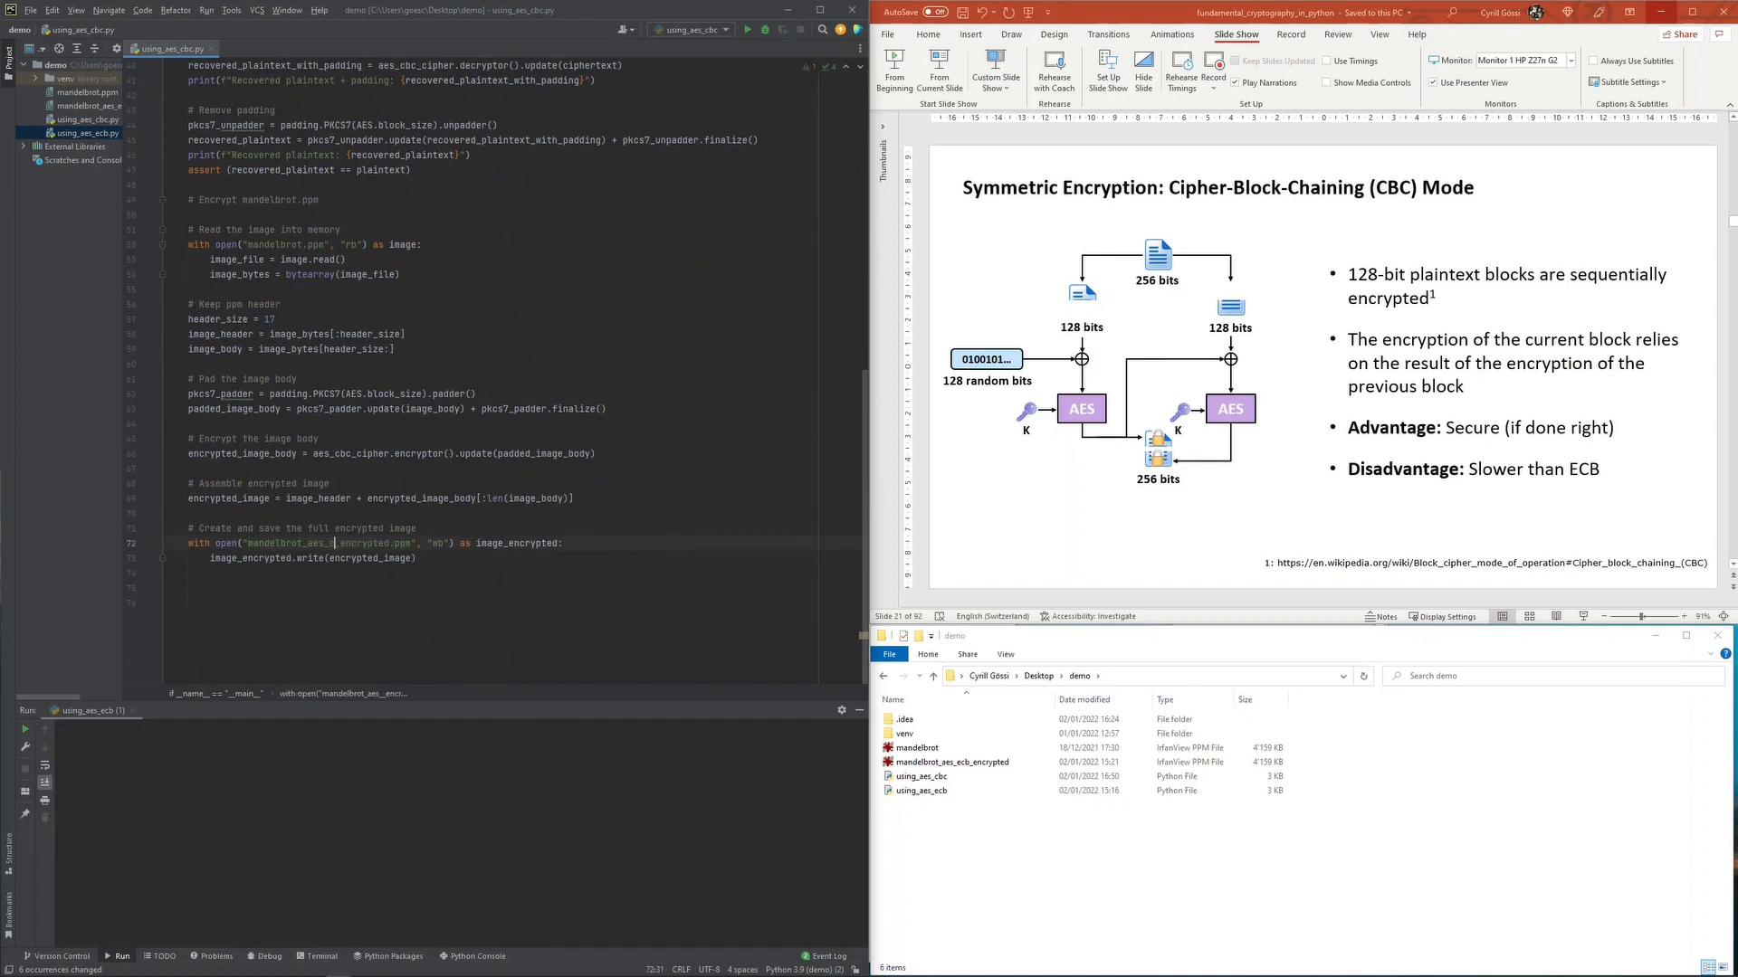
Change the output file name to mandelbrot_aes_cbc_encrypted.ppm
{"action": "type", "text": "cbc"}
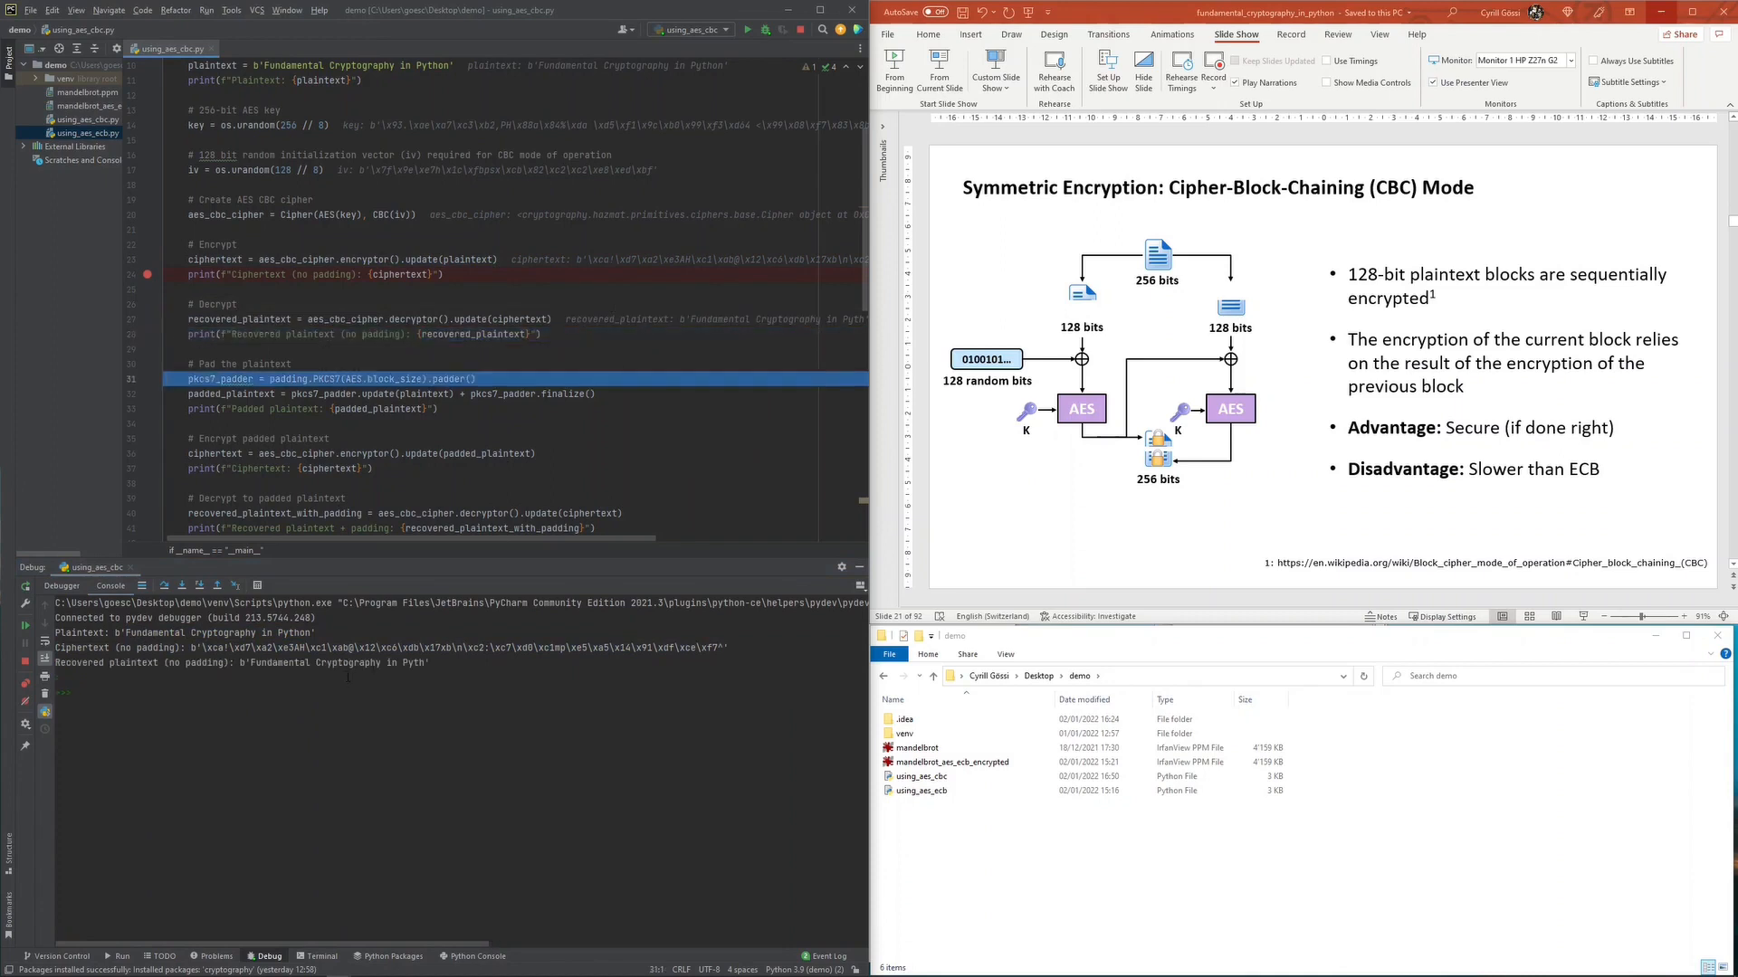
Step over the padding, encryption, decryption and unpadding lines until image reading is reached
{"action": "left_click_drag", "start_coordinate": [251, 661], "coordinate": [400, 662]}
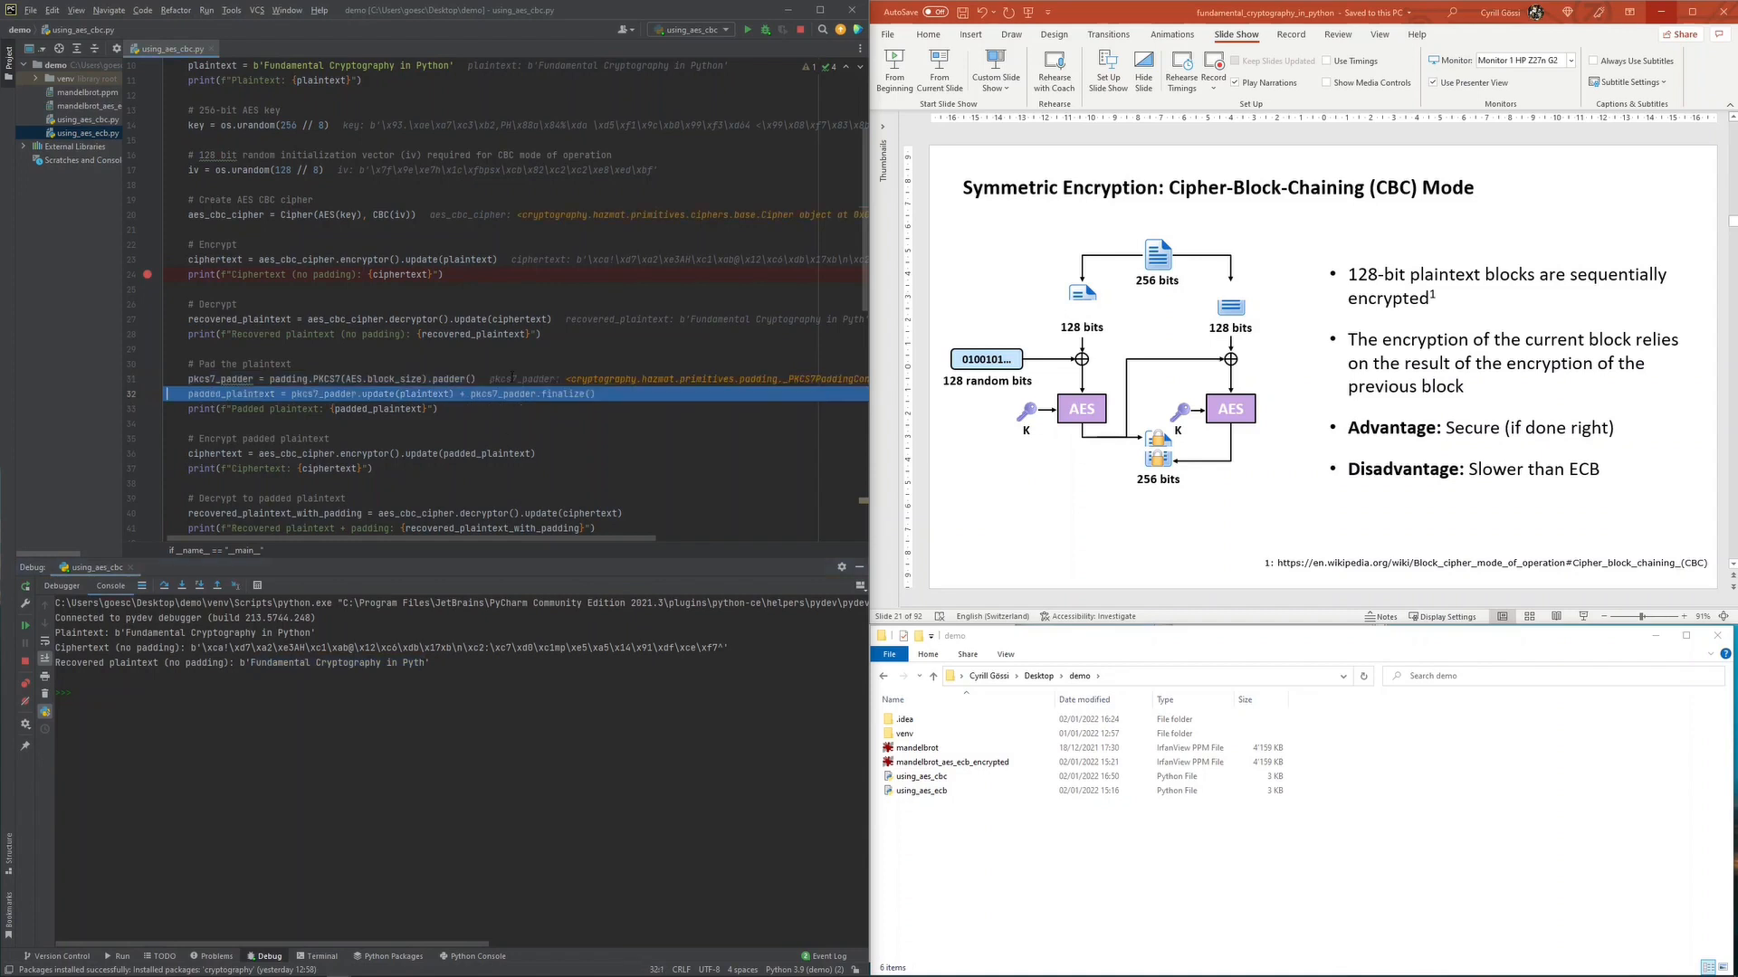
{"action": "key", "text": "F8"}
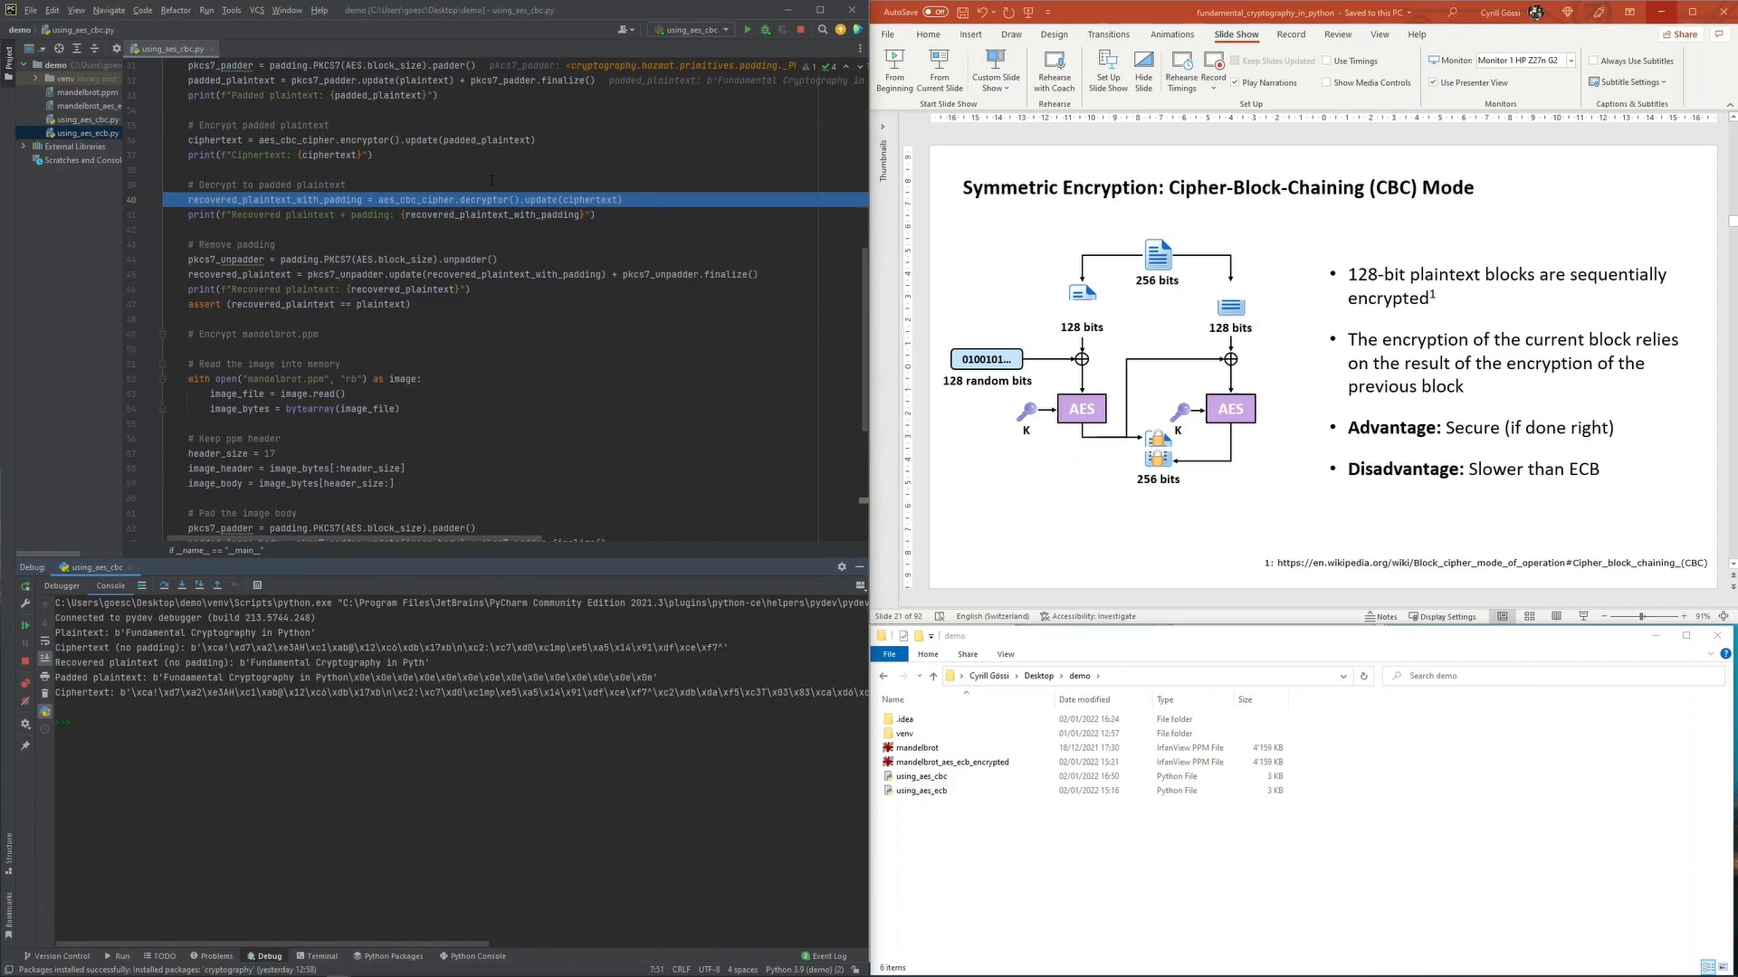
{"action": "key", "text": "F8"}
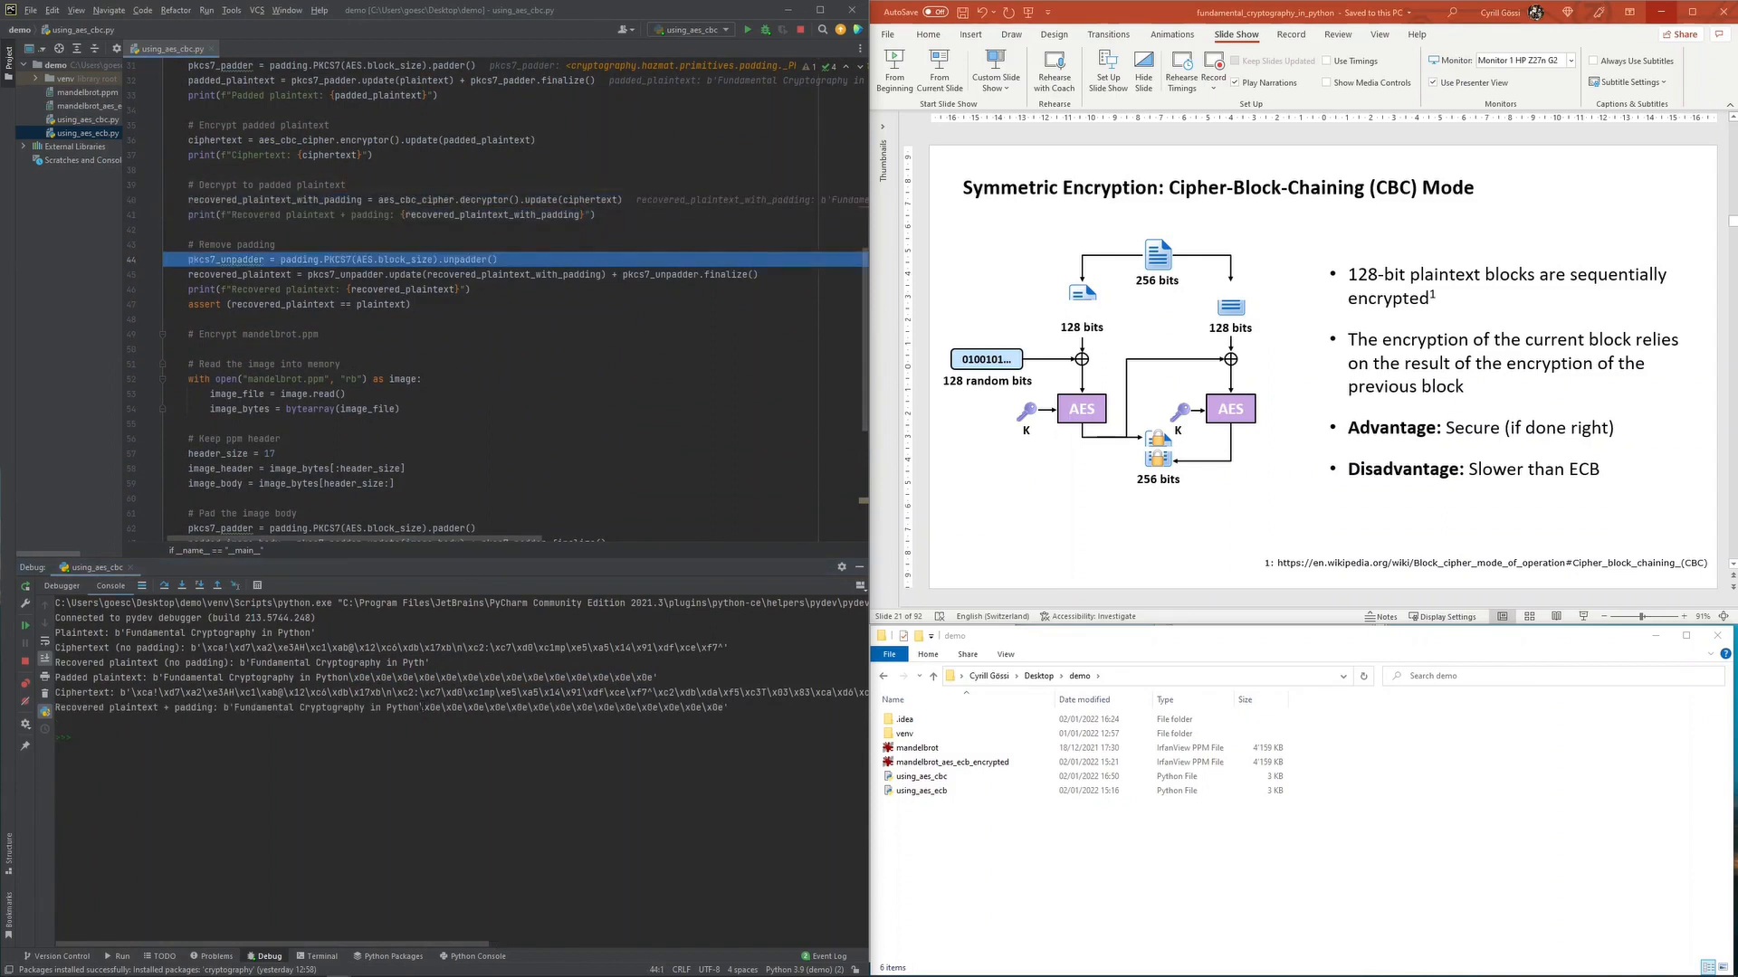
{"action": "left_click_drag", "start_coordinate": [419, 707], "coordinate": [725, 707]}
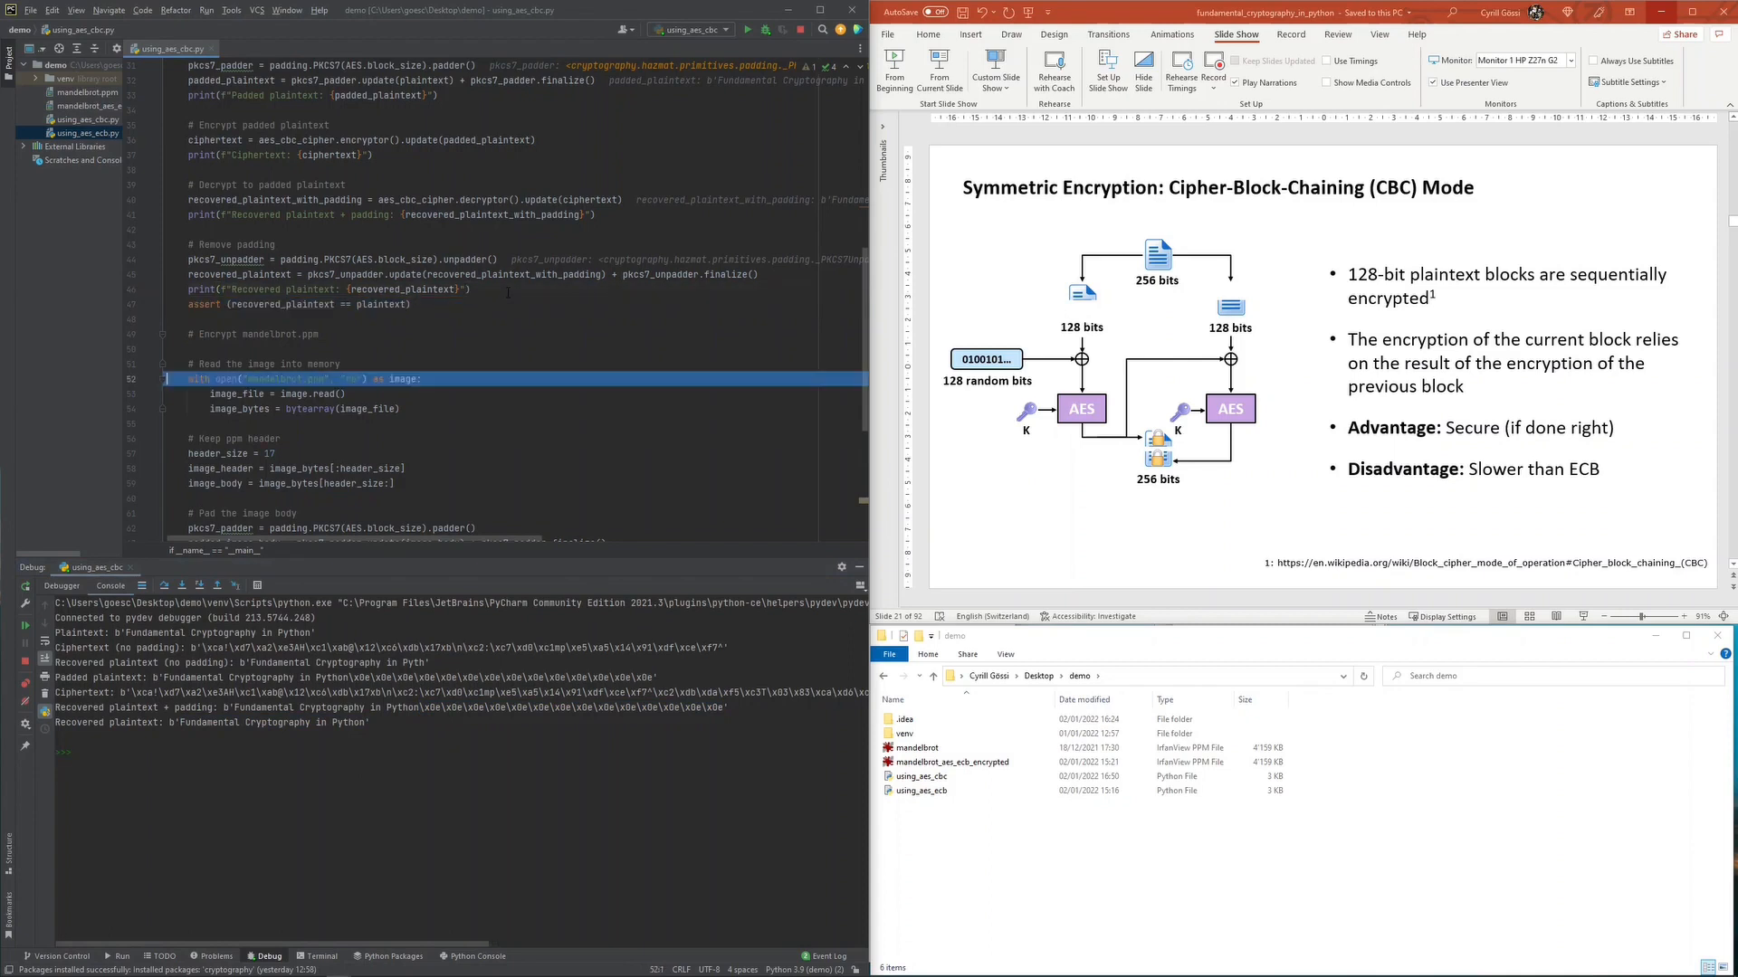
{"action": "scroll", "scroll_direction": "down", "scroll_amount": 3}
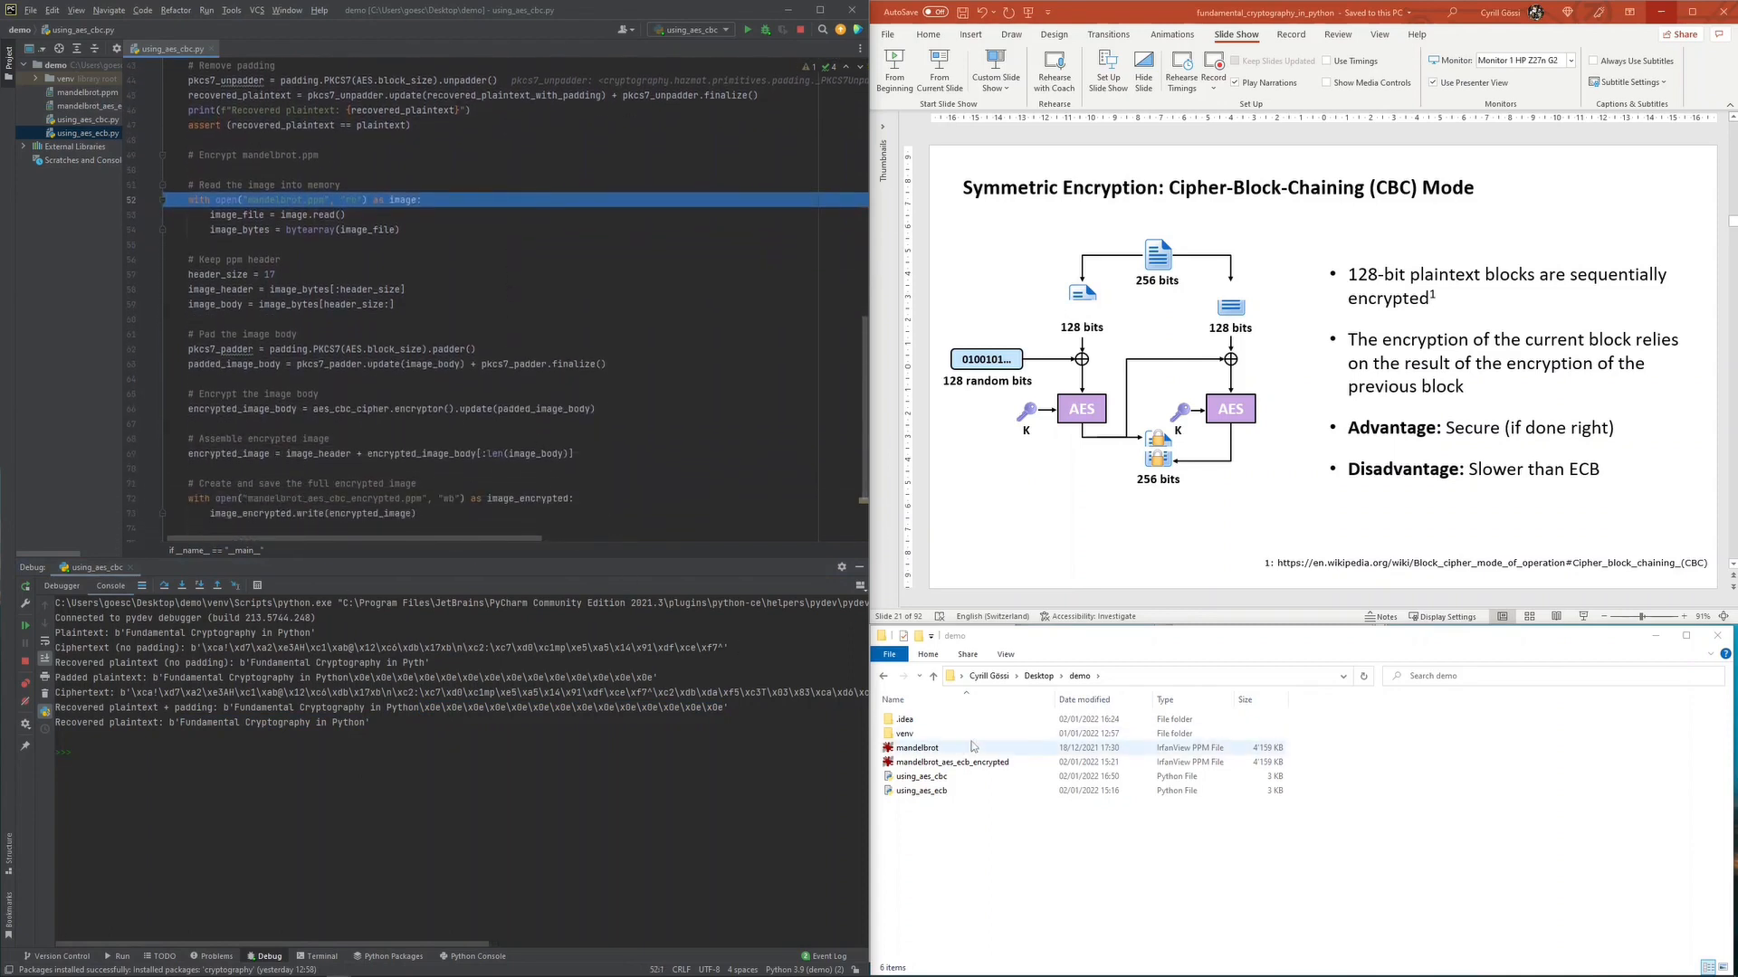
View the original Mandelbrot image in a smaller IrfanView window, then select mandelbrot_aes_ecb_encrypted
{"action": "double_click", "coordinate": [917, 747]}
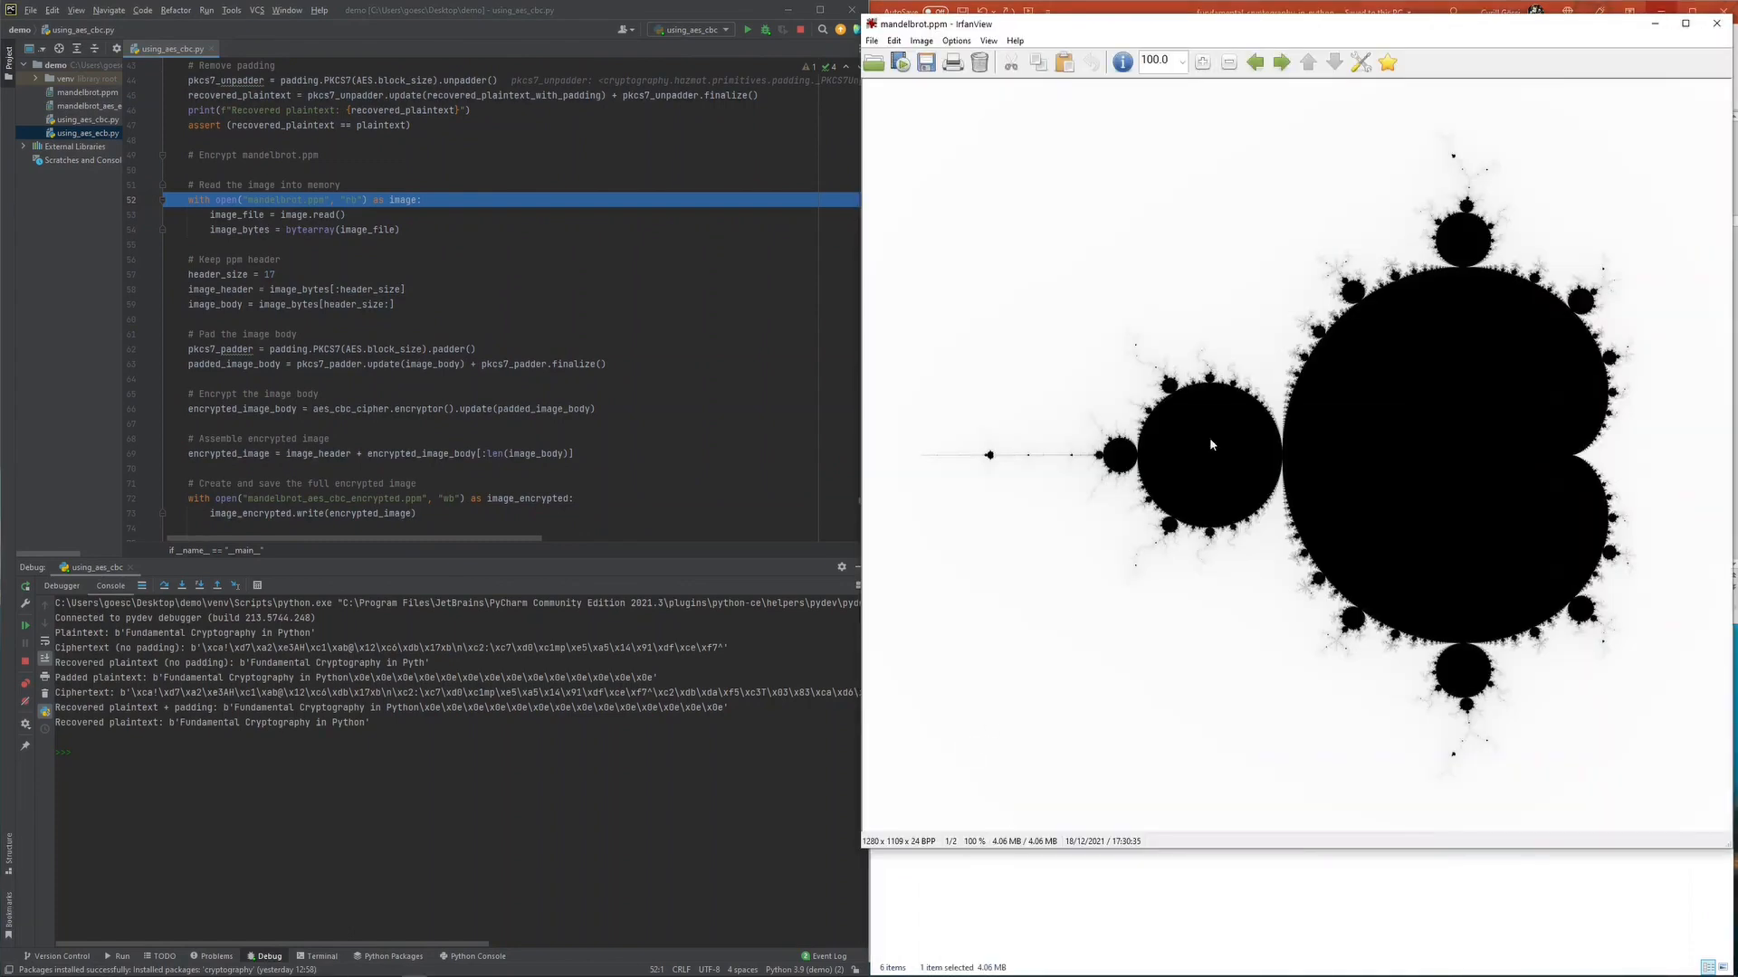
{"action": "left_click", "coordinate": [1229, 62]}
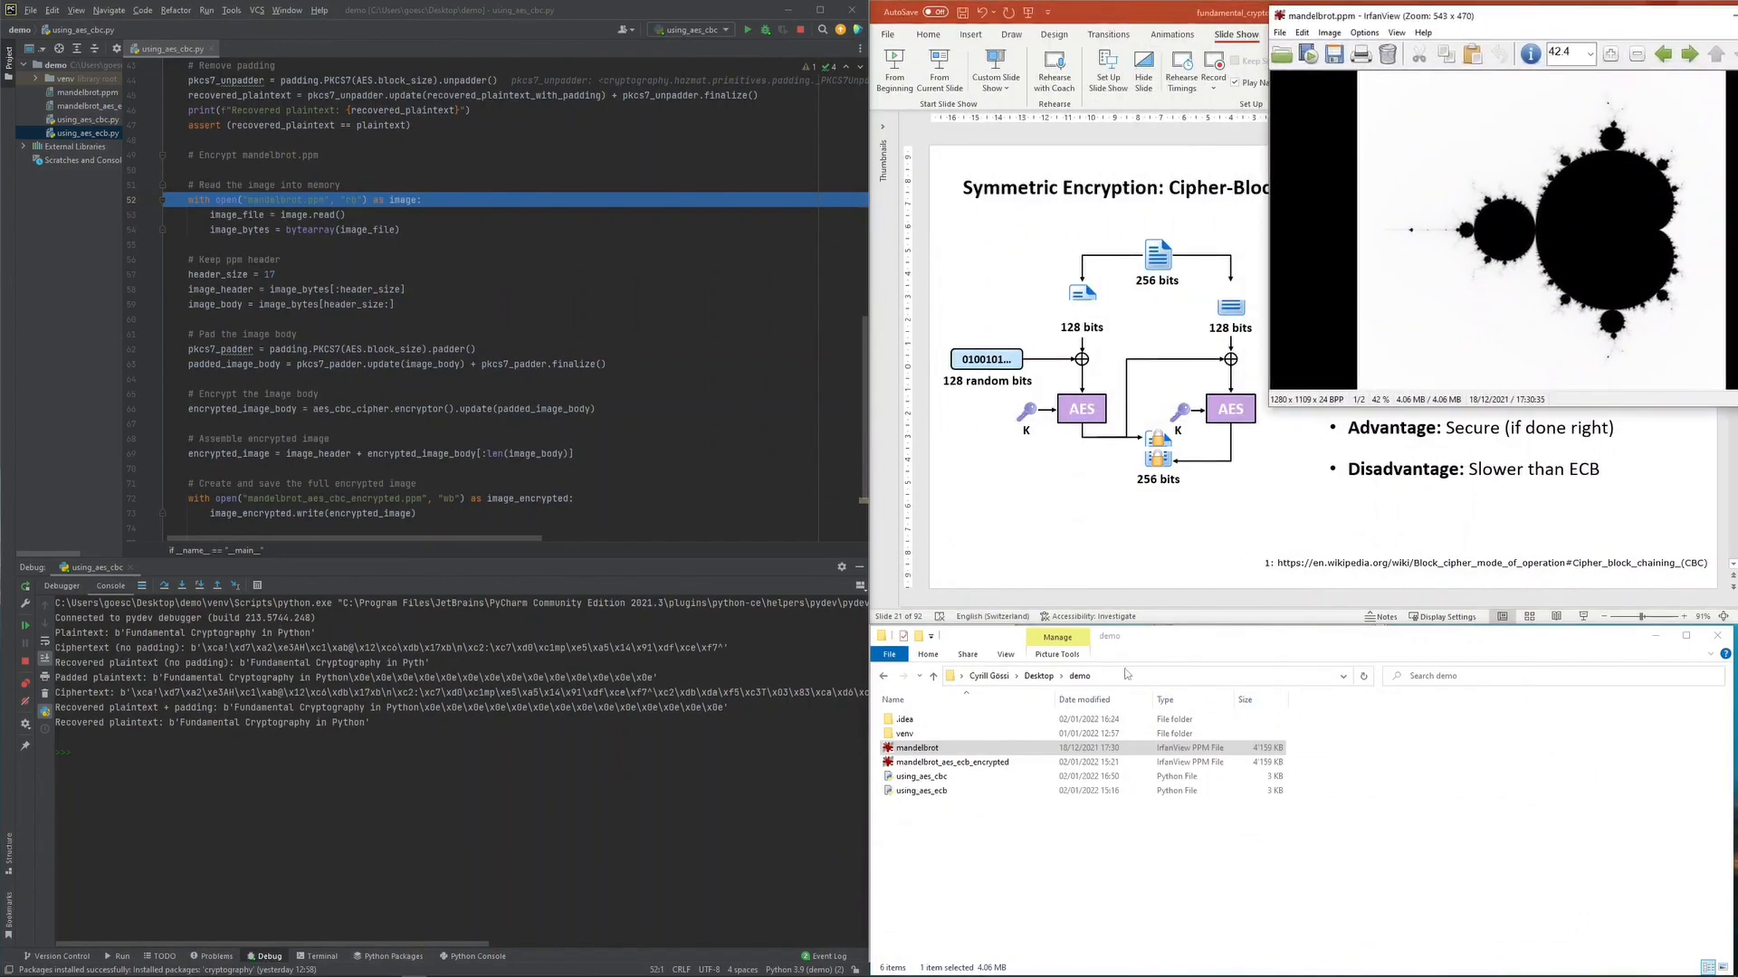
{"action": "left_click", "coordinate": [950, 761]}
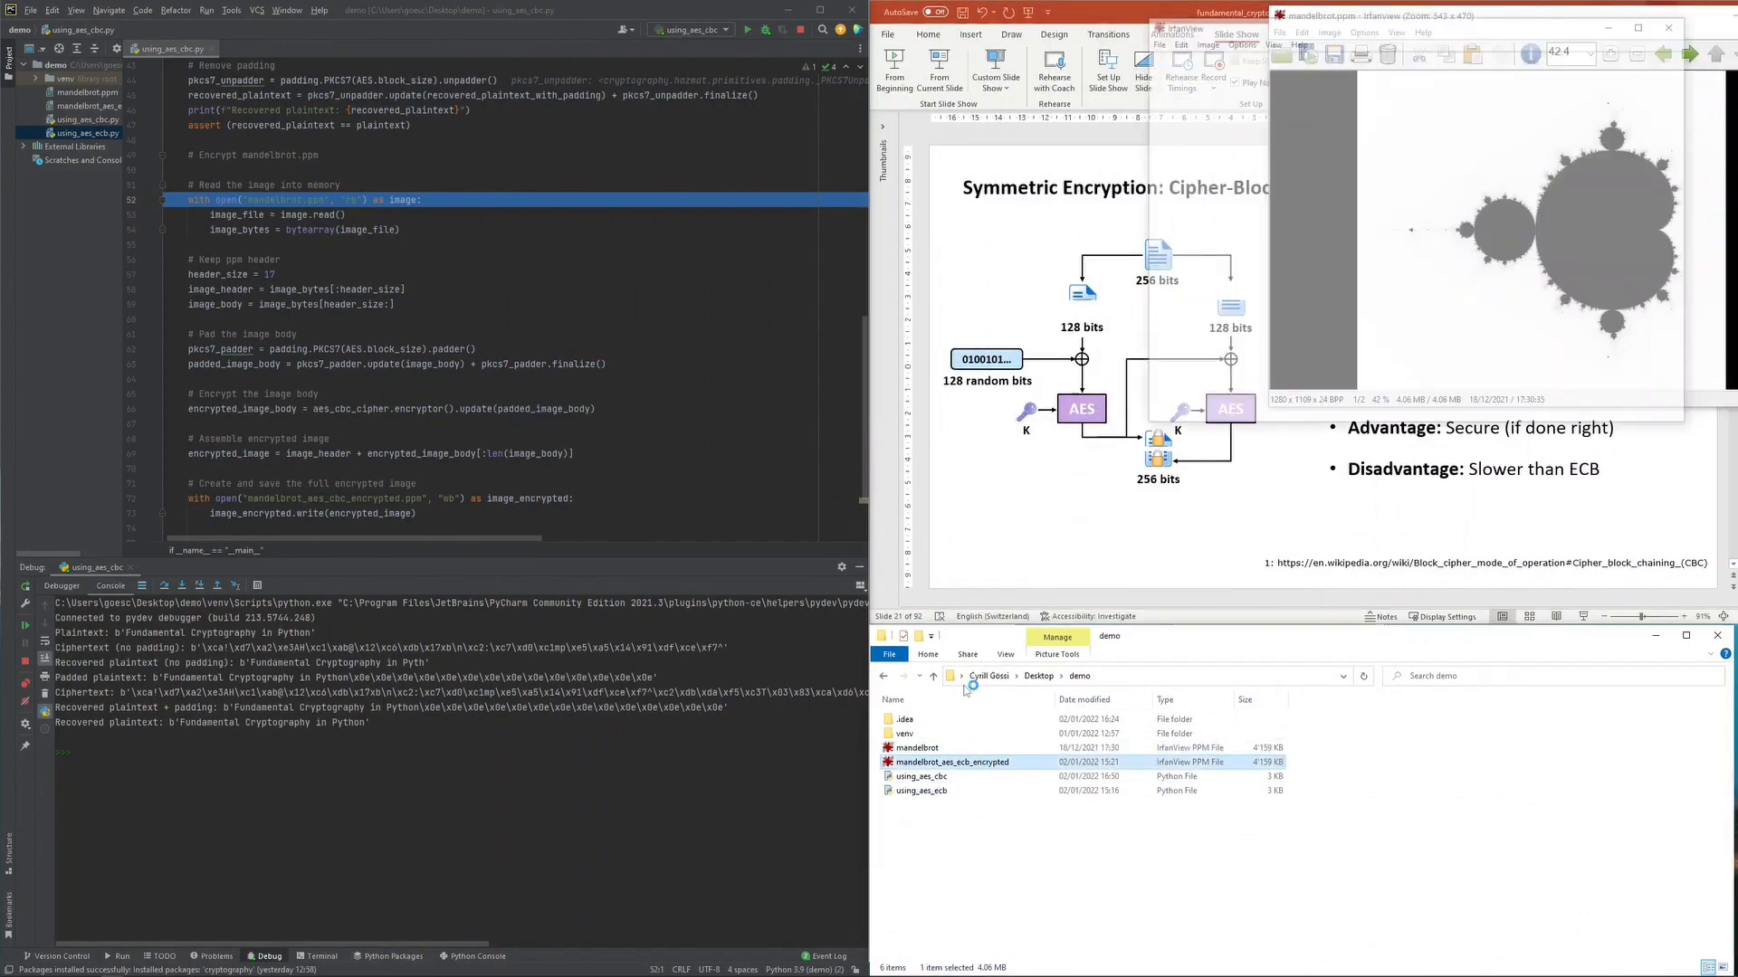